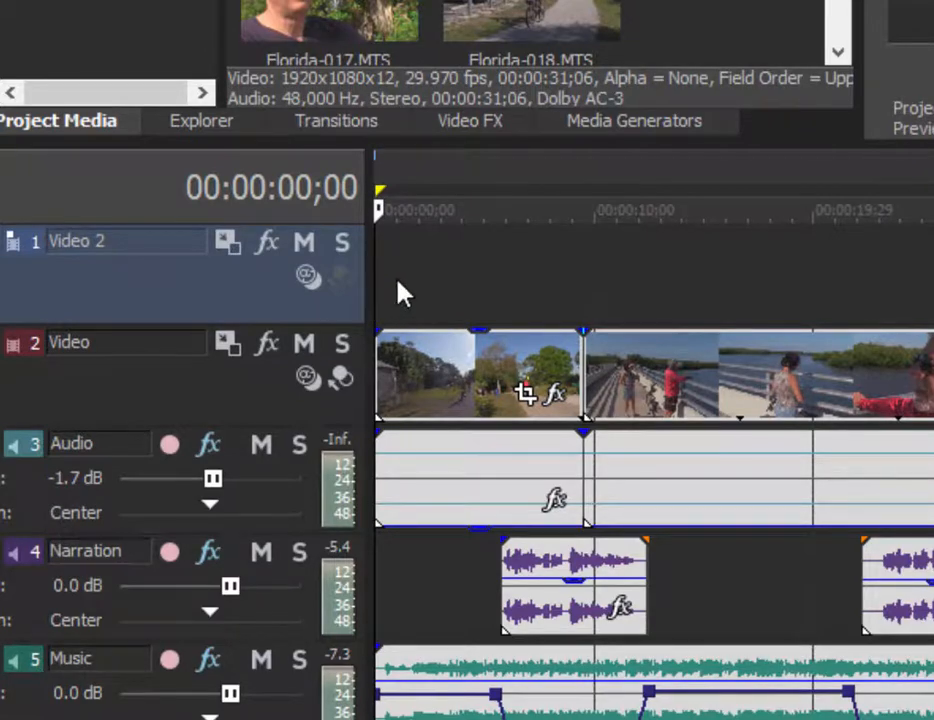
# Insert a Titles & Text media event with Sample Text on the empty Video 2 track
pyautogui.rightClick(400, 292)
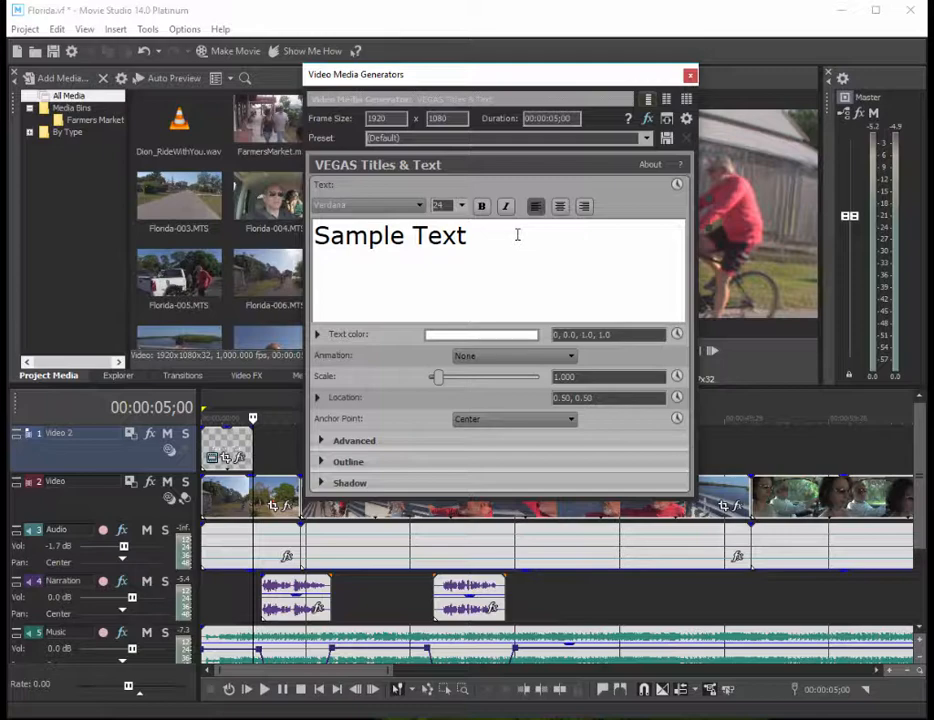
pyautogui.click(690, 76)
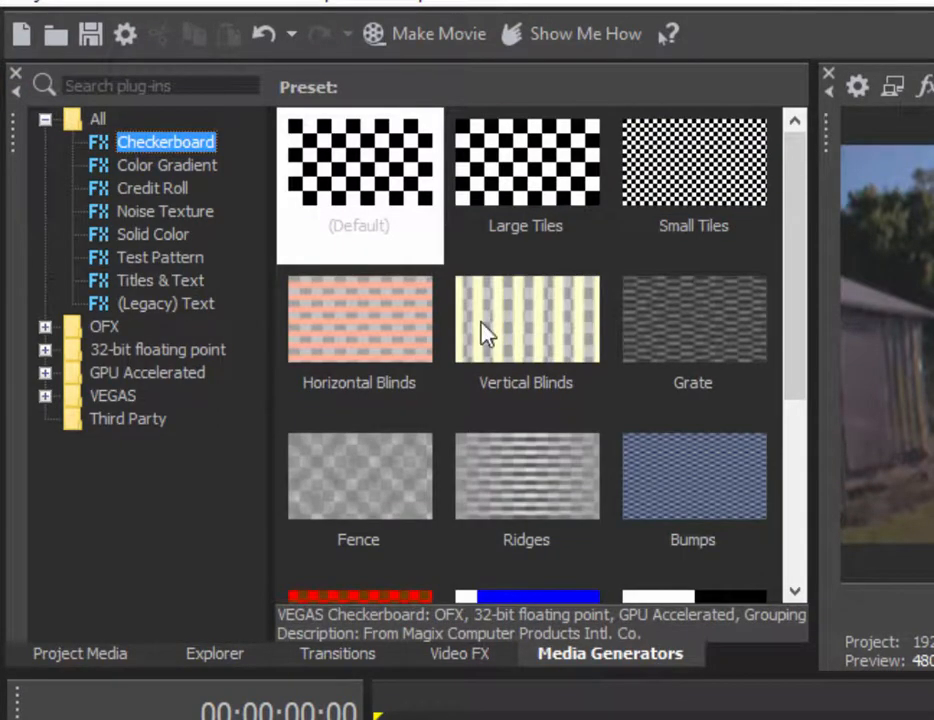
pyautogui.moveTo(418, 316)
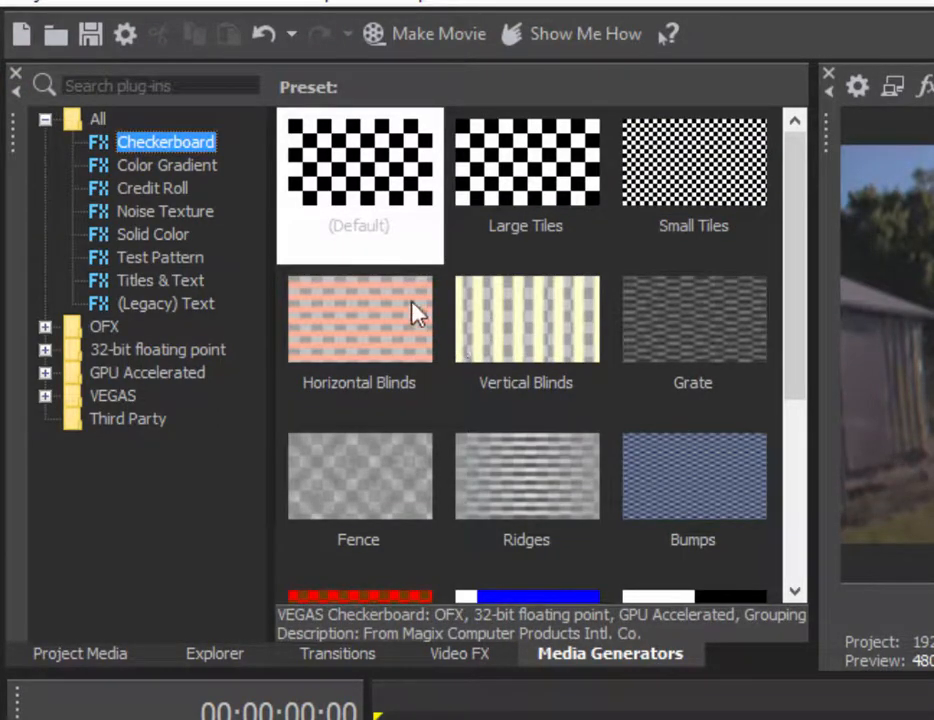
pyautogui.moveTo(160, 218)
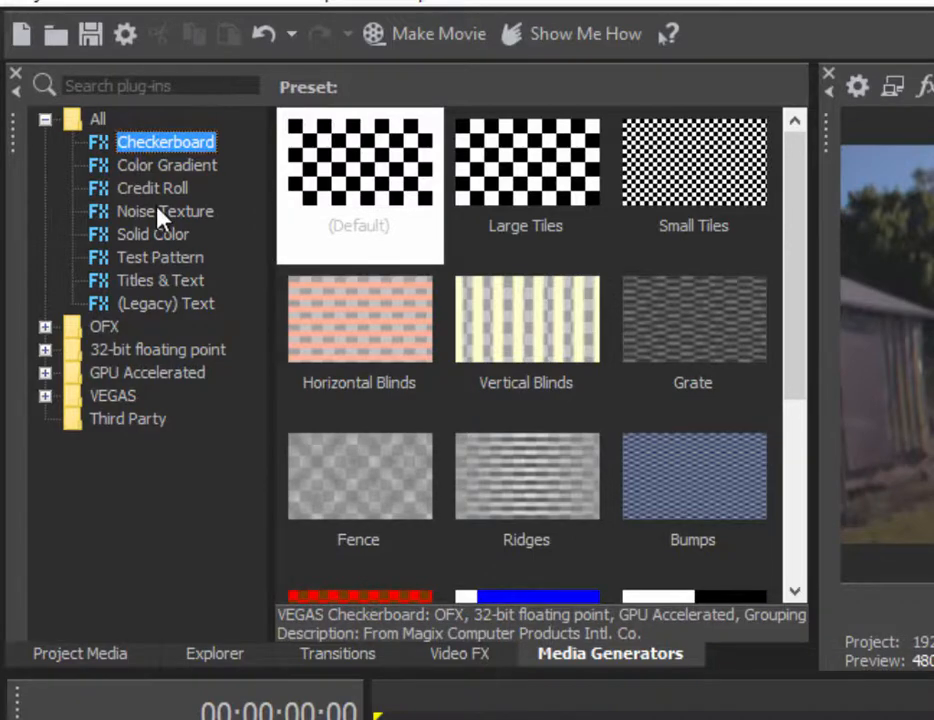
# Browse Solid Color, Test Pattern, Legacy Text and Titles & Text presets, ending on Credit Roll
pyautogui.click(152, 234)
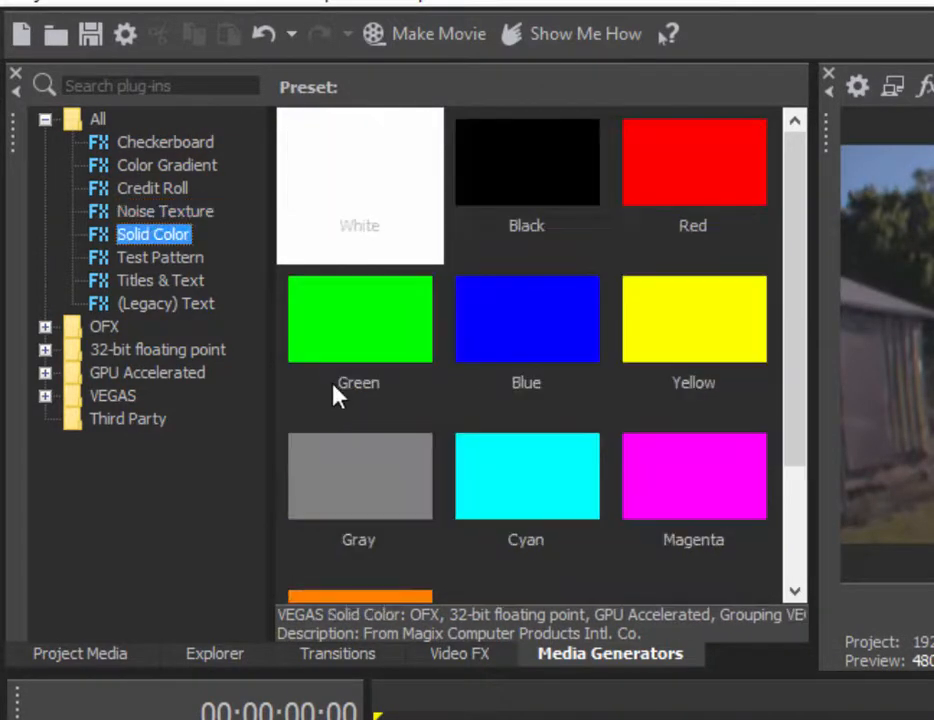
pyautogui.click(160, 256)
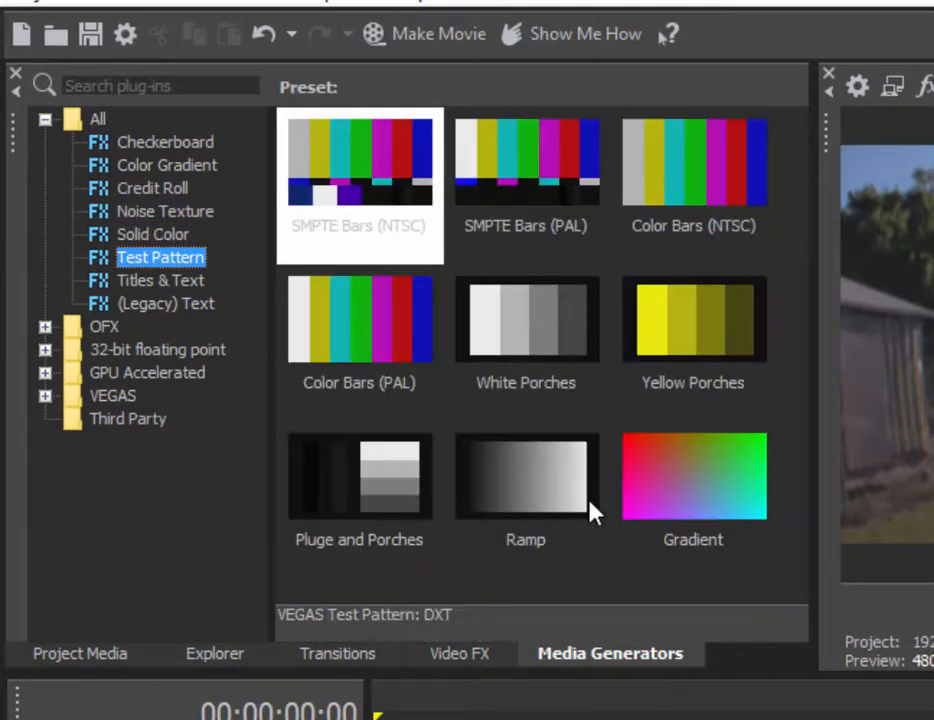
pyautogui.moveTo(224, 300)
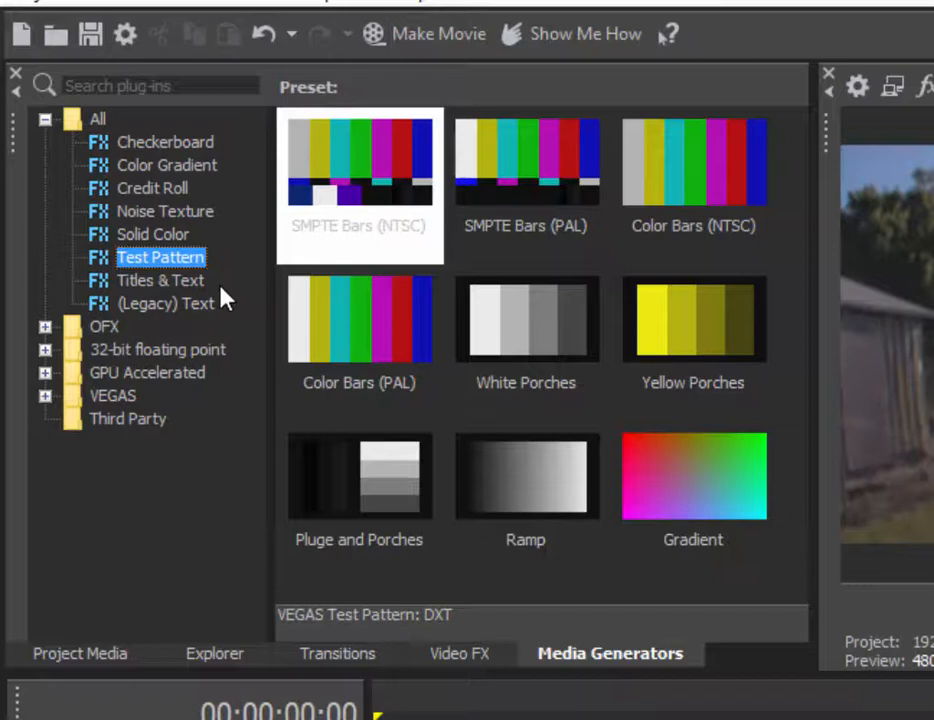
pyautogui.moveTo(216, 316)
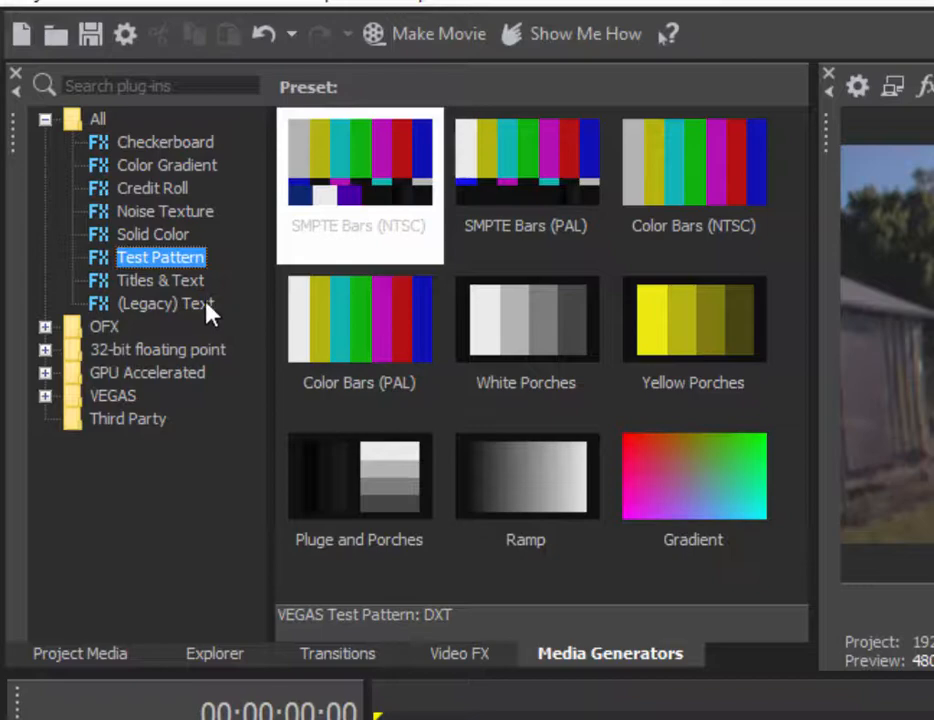
pyautogui.click(168, 304)
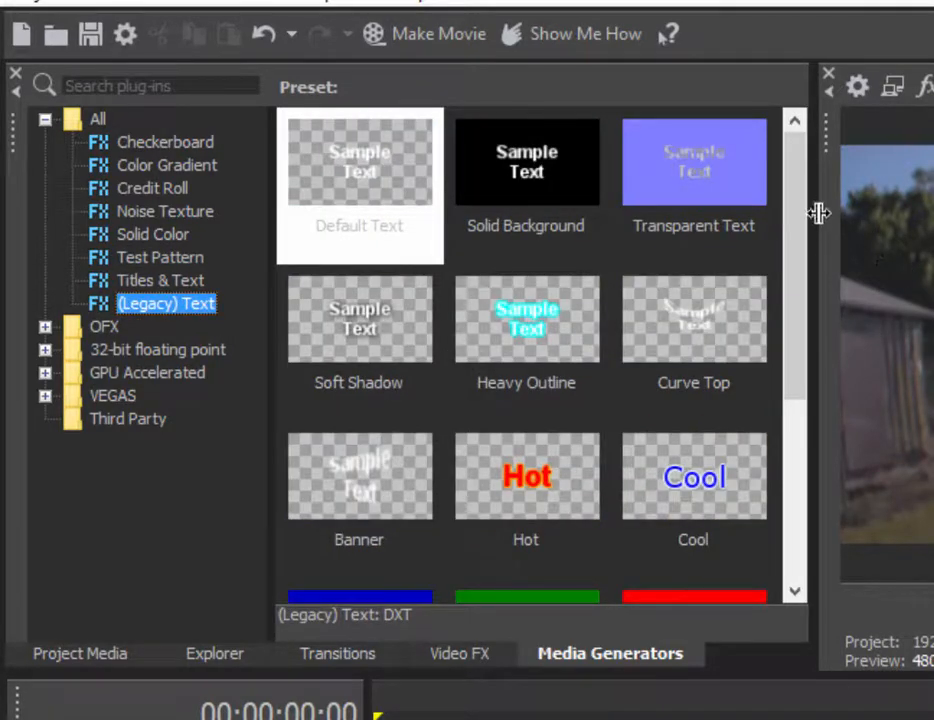
pyautogui.moveTo(806, 240)
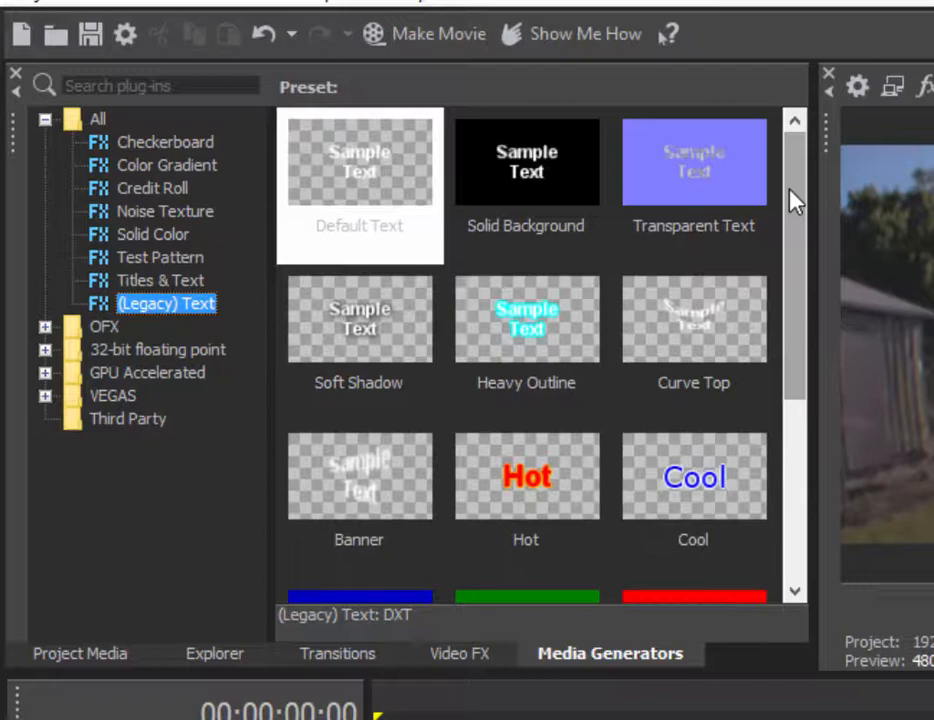
pyautogui.moveTo(176, 300)
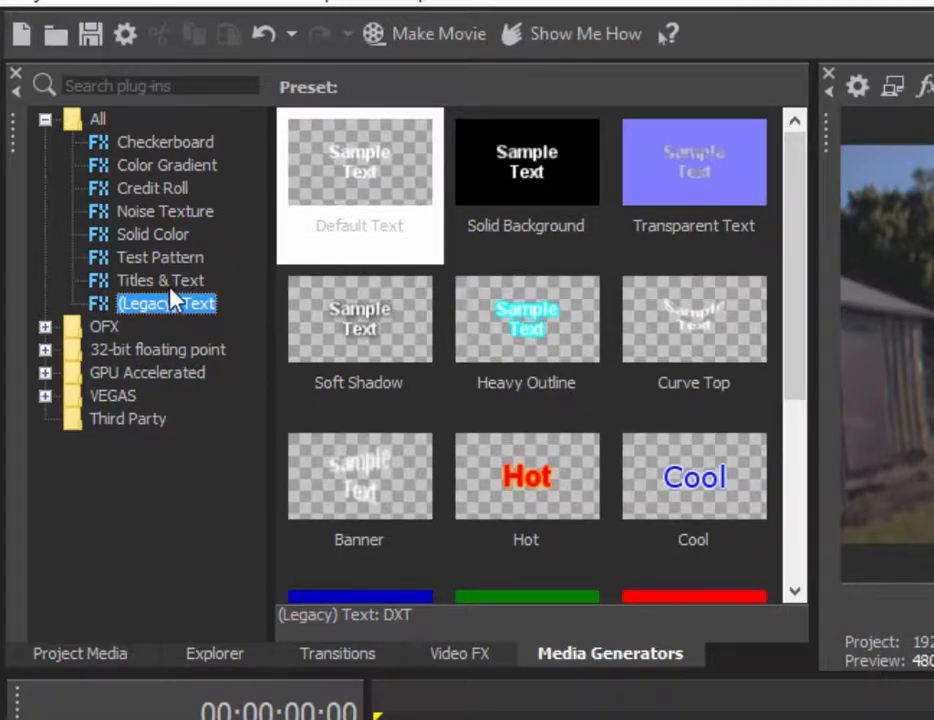
pyautogui.click(160, 280)
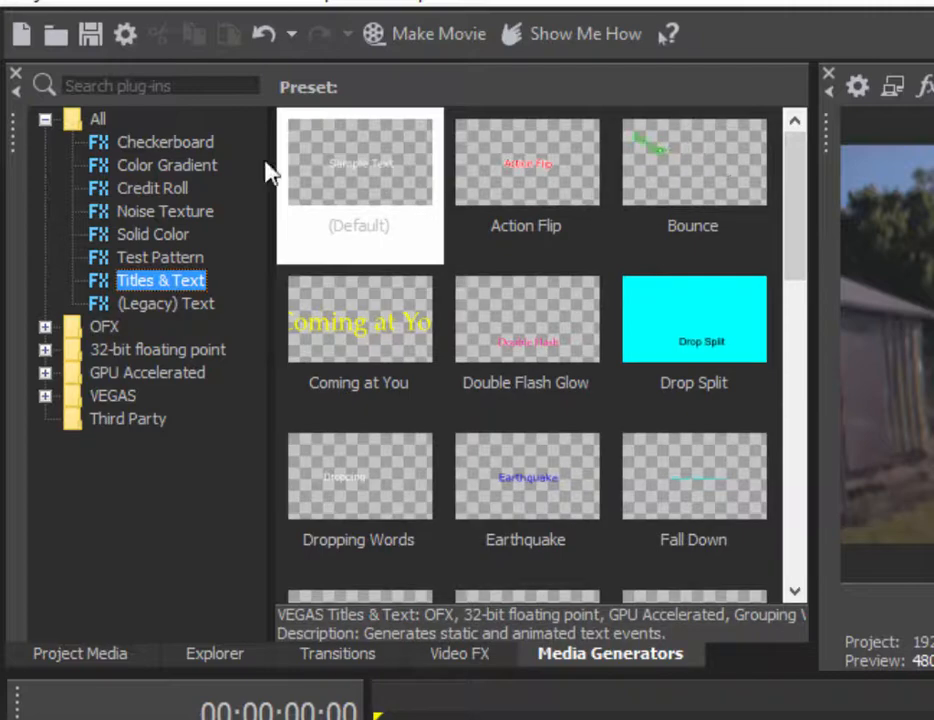
pyautogui.click(152, 188)
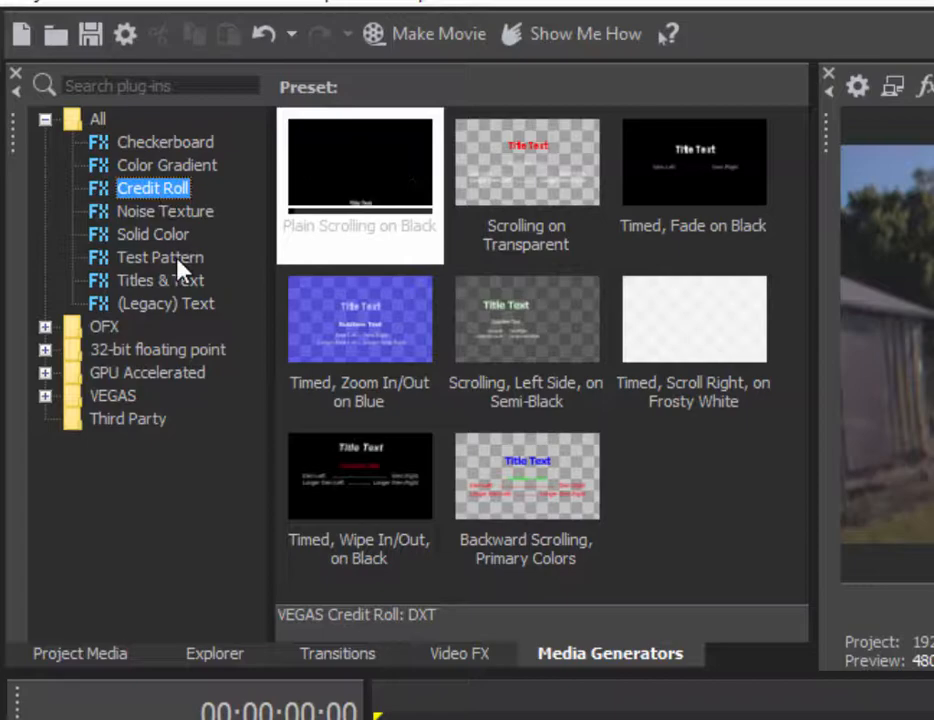
# Add a Legacy Text default title to Video 2 and replace Sample Text with 'Florida'
pyautogui.click(166, 304)
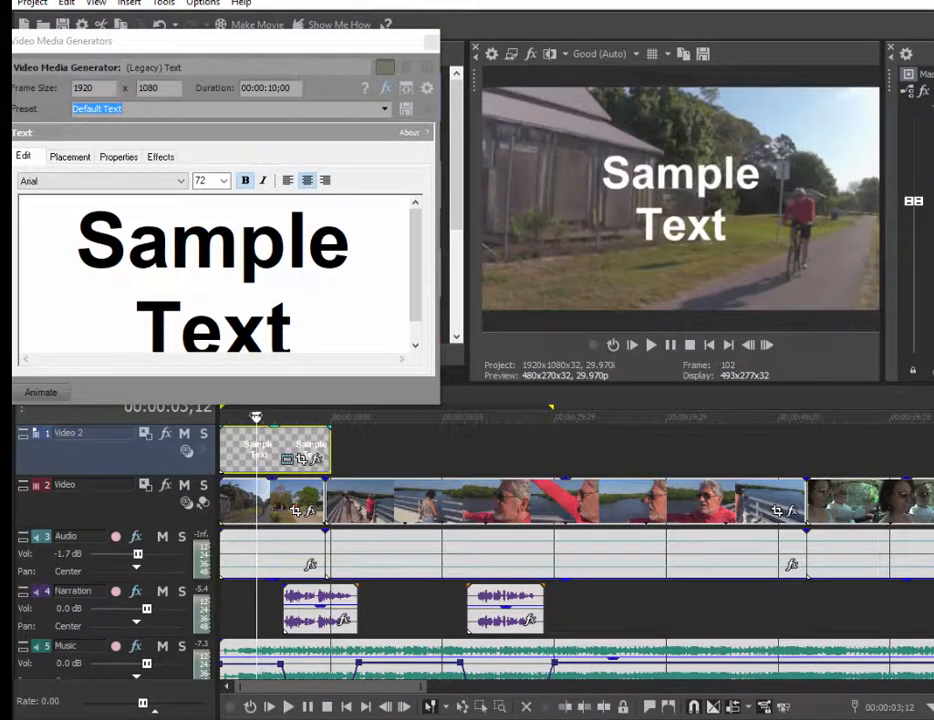
pyautogui.moveTo(636, 440)
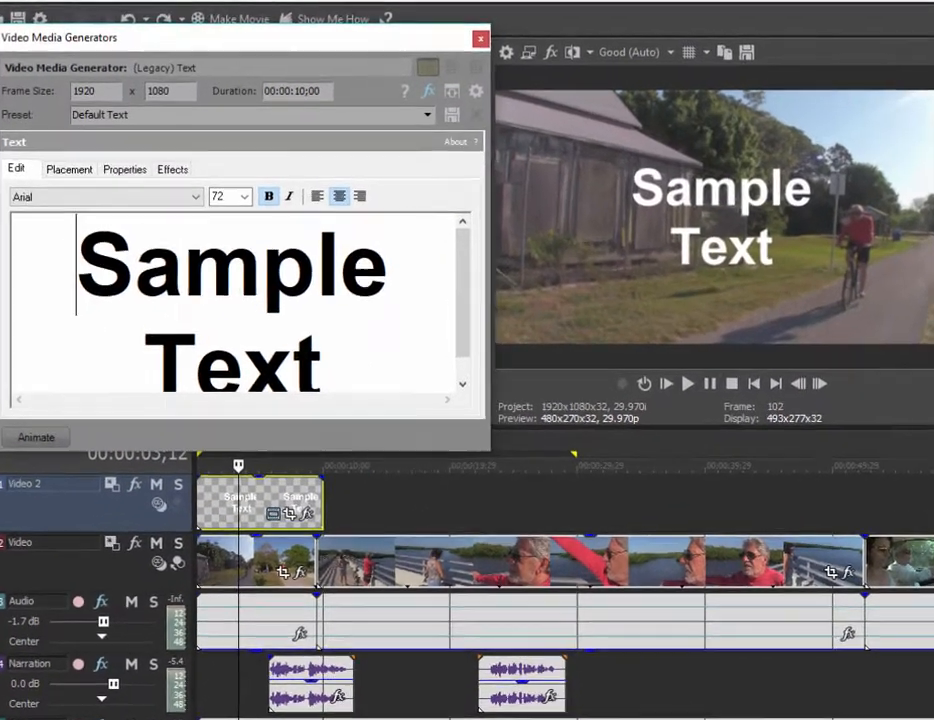
pyautogui.doubleClick(230, 270)
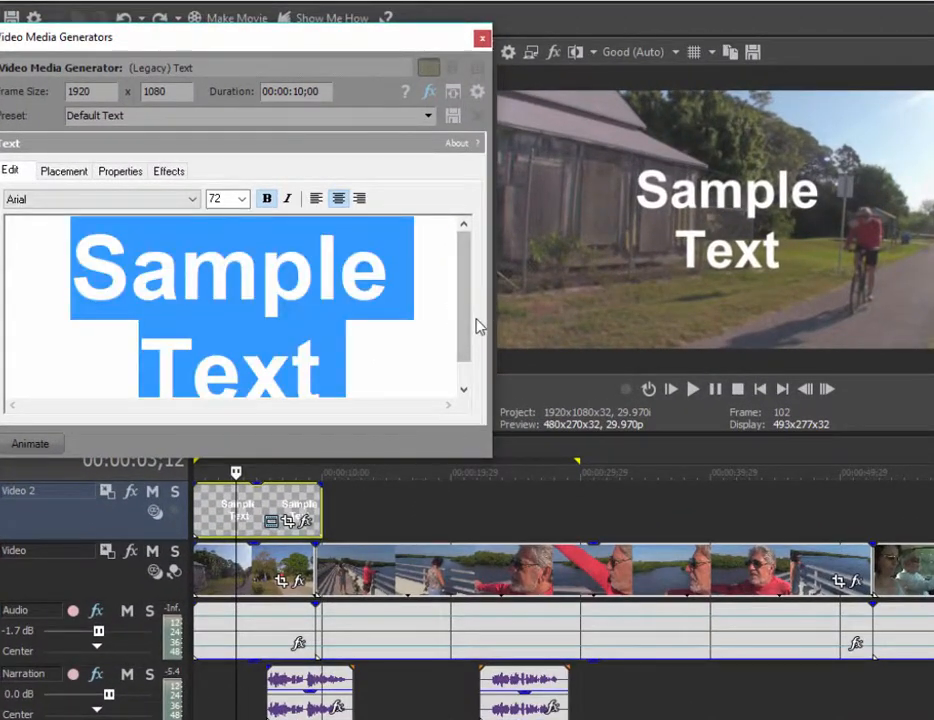
pyautogui.write('Florida')
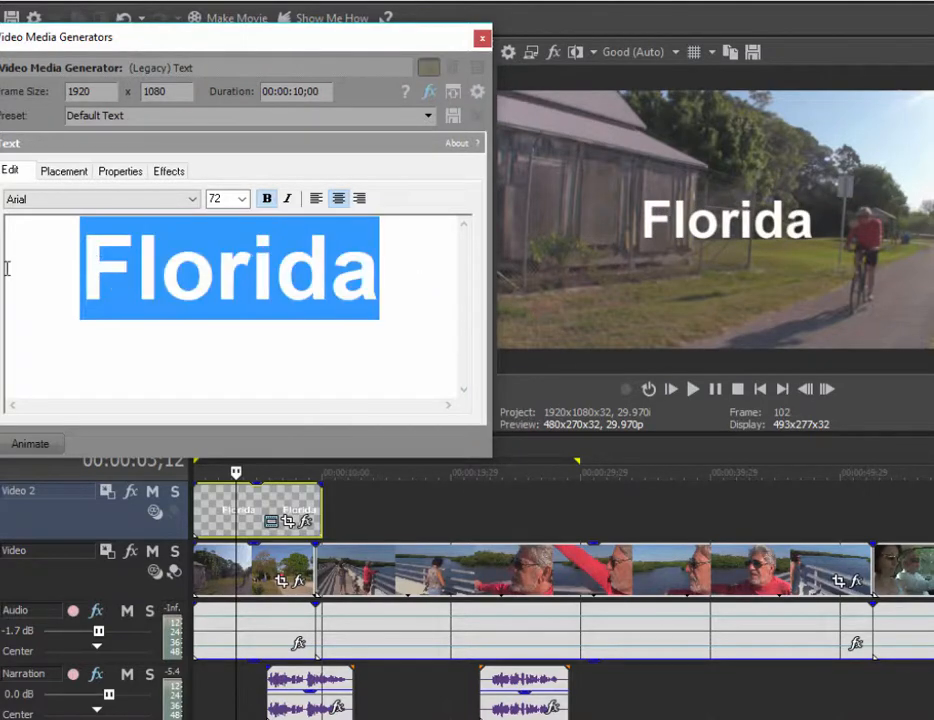
pyautogui.moveTo(474, 458)
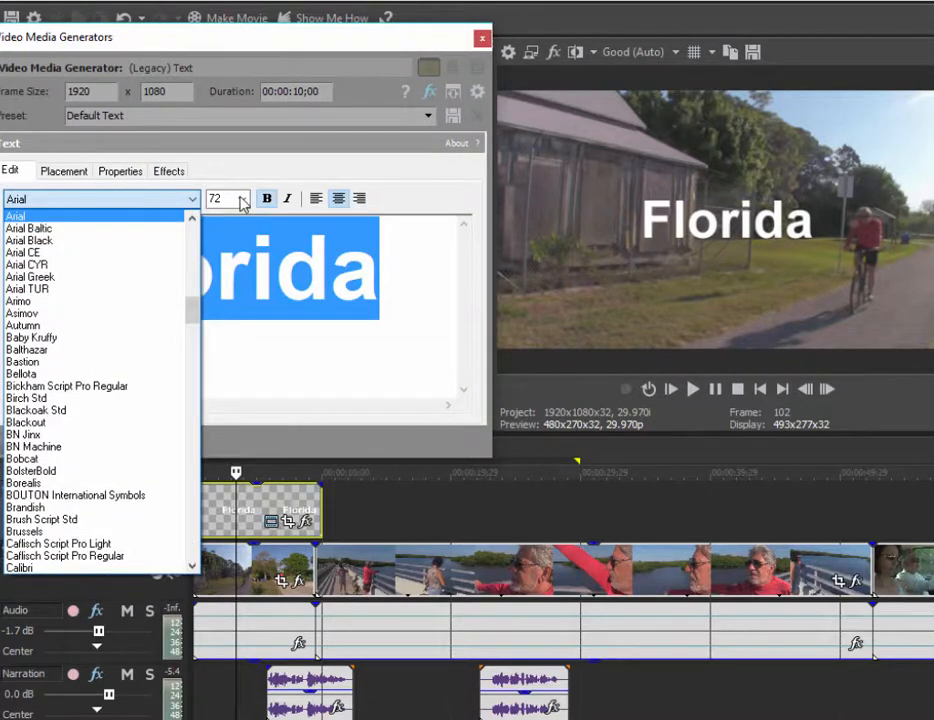
# Keep Arial, try dragging the title in Placement, then set its position to Bottom Left
pyautogui.click(16, 216)
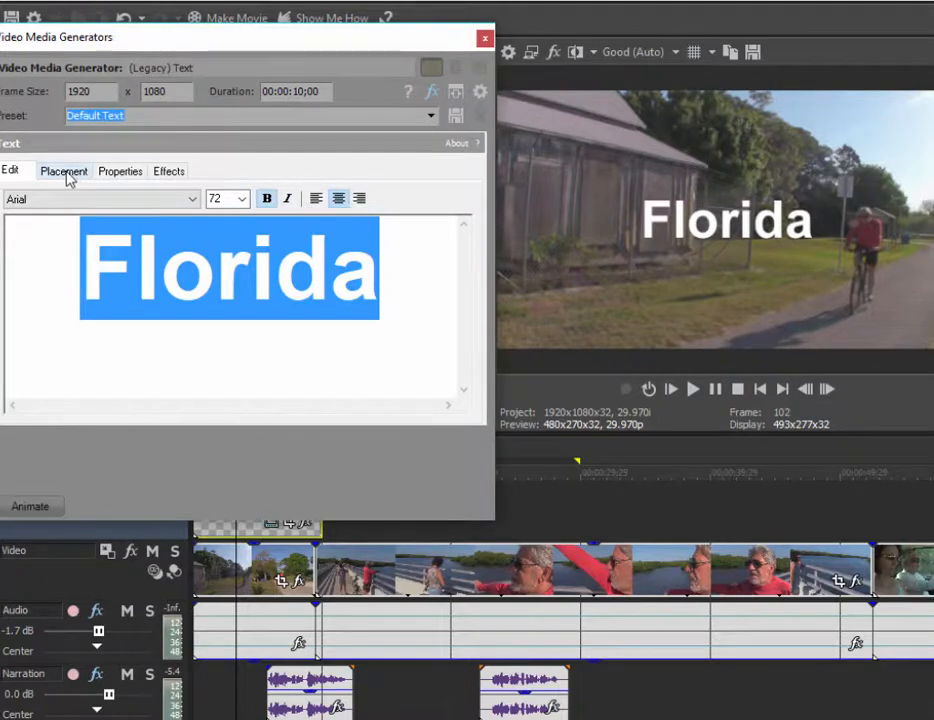
pyautogui.click(62, 170)
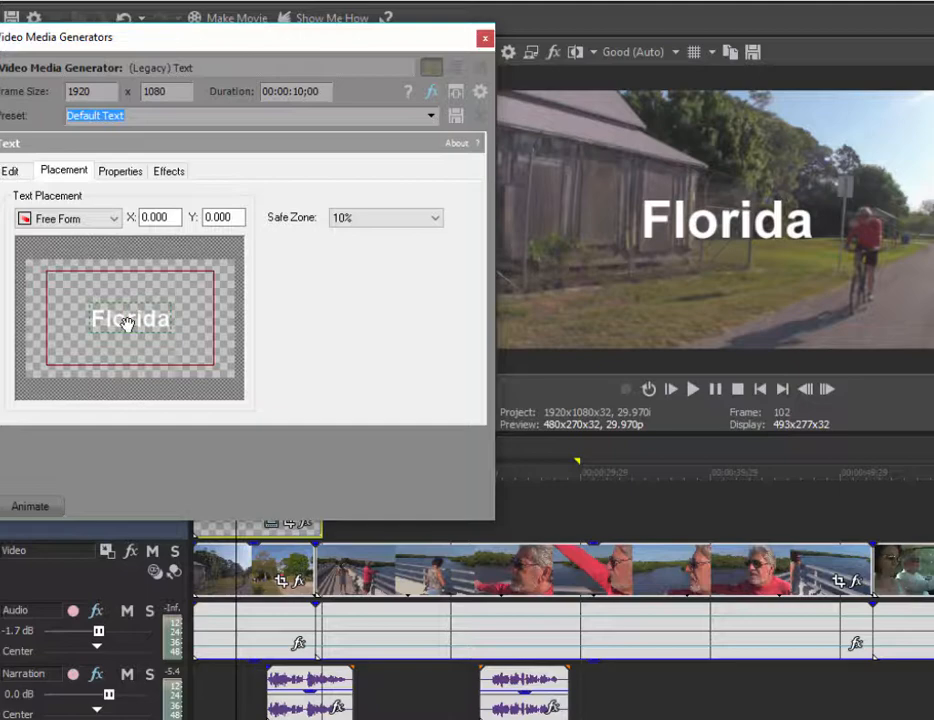
pyautogui.moveTo(130, 316); pyautogui.dragTo(104, 290)
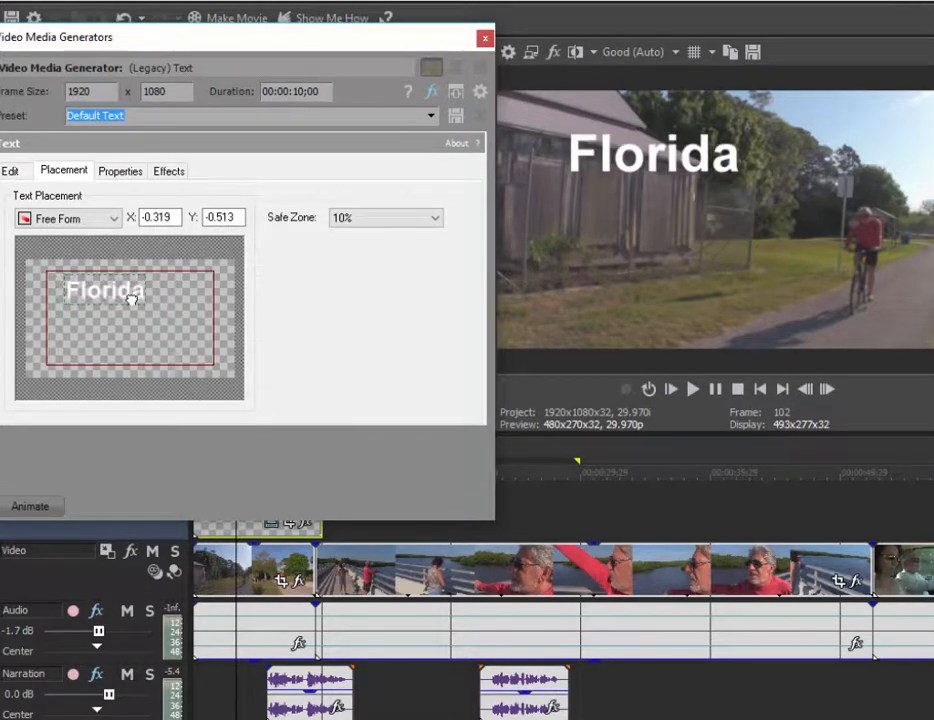
pyautogui.moveTo(128, 300); pyautogui.dragTo(110, 328)
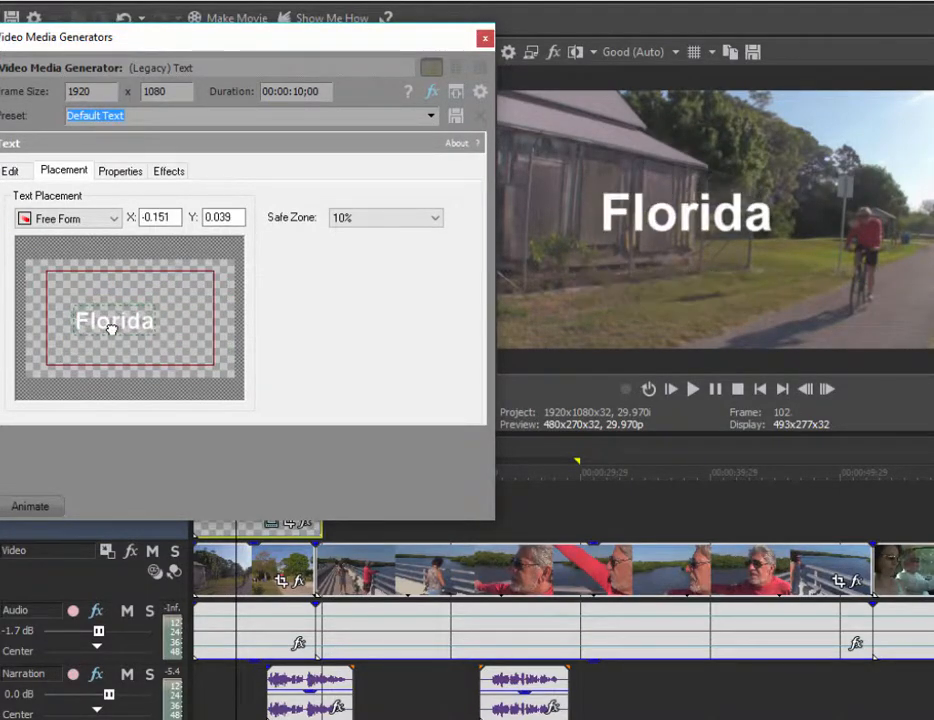
pyautogui.click(64, 218)
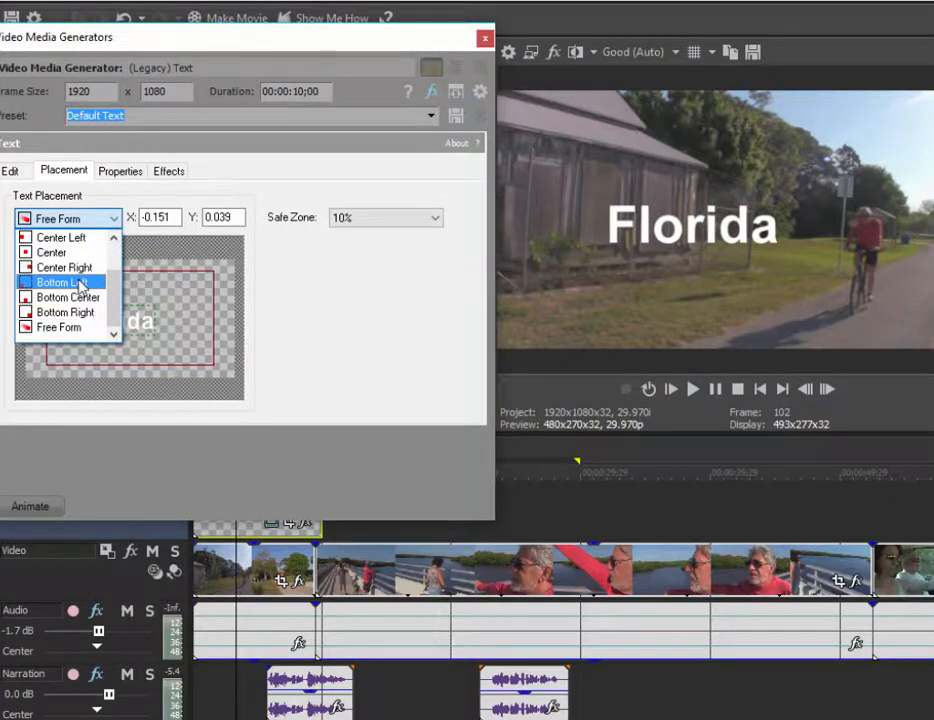
pyautogui.click(62, 282)
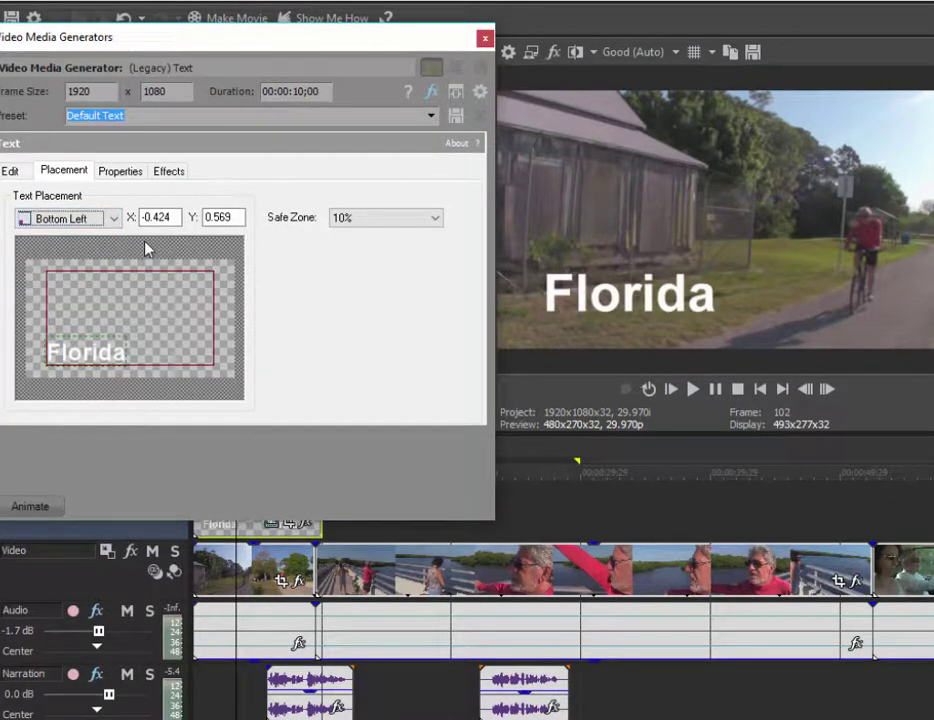
pyautogui.moveTo(52, 284)
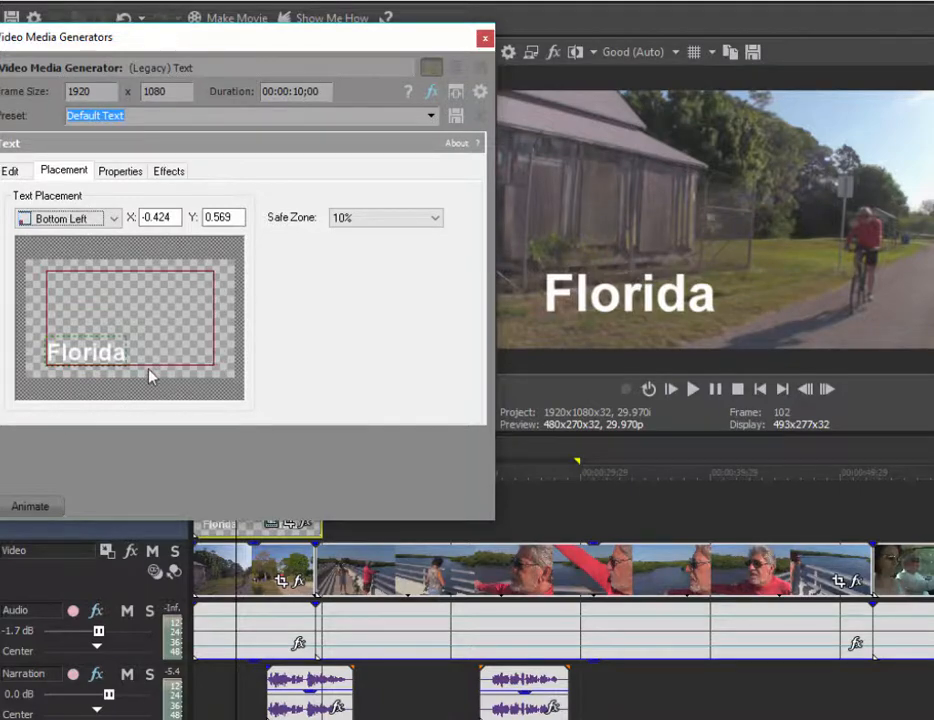
pyautogui.moveTo(228, 276)
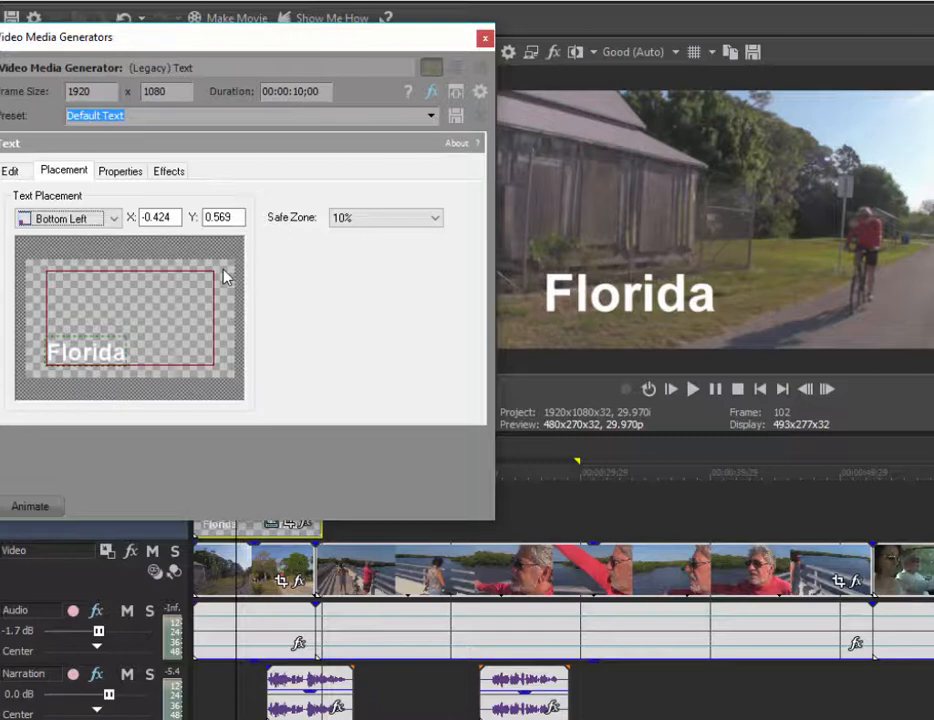
pyautogui.moveTo(196, 284)
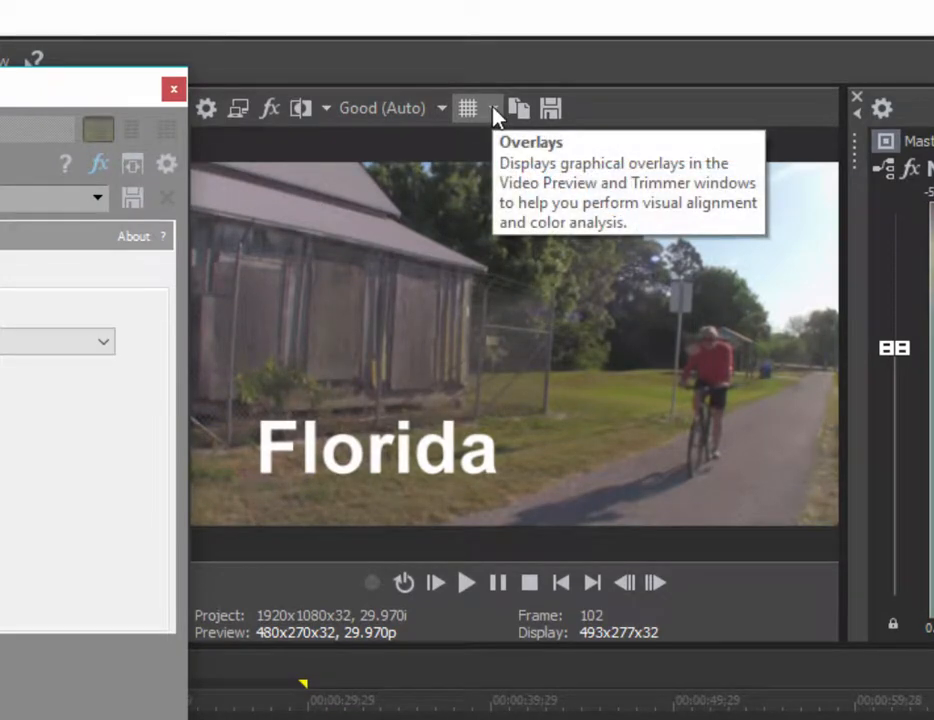
# Enable the Safe Areas overlay on the Video Preview to check the title's position
pyautogui.click(492, 108)
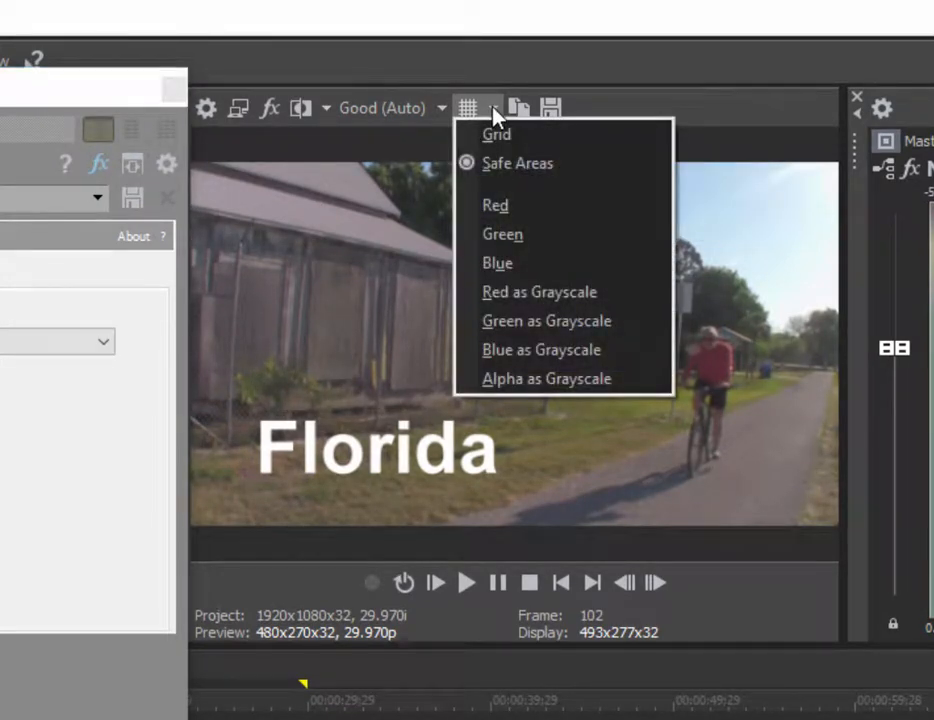
pyautogui.click(518, 164)
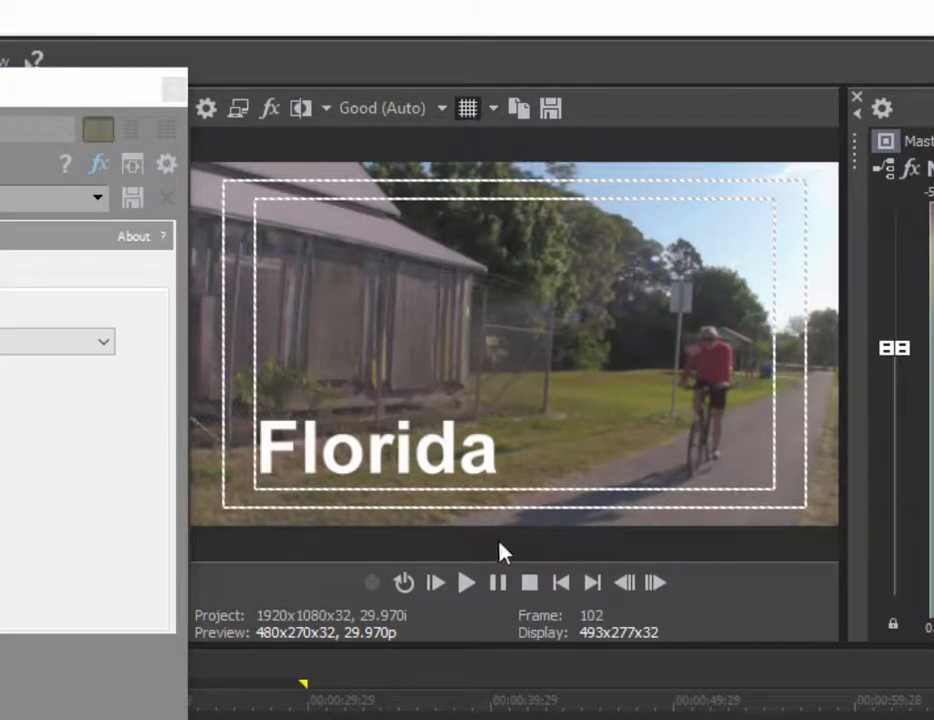
pyautogui.moveTo(478, 348)
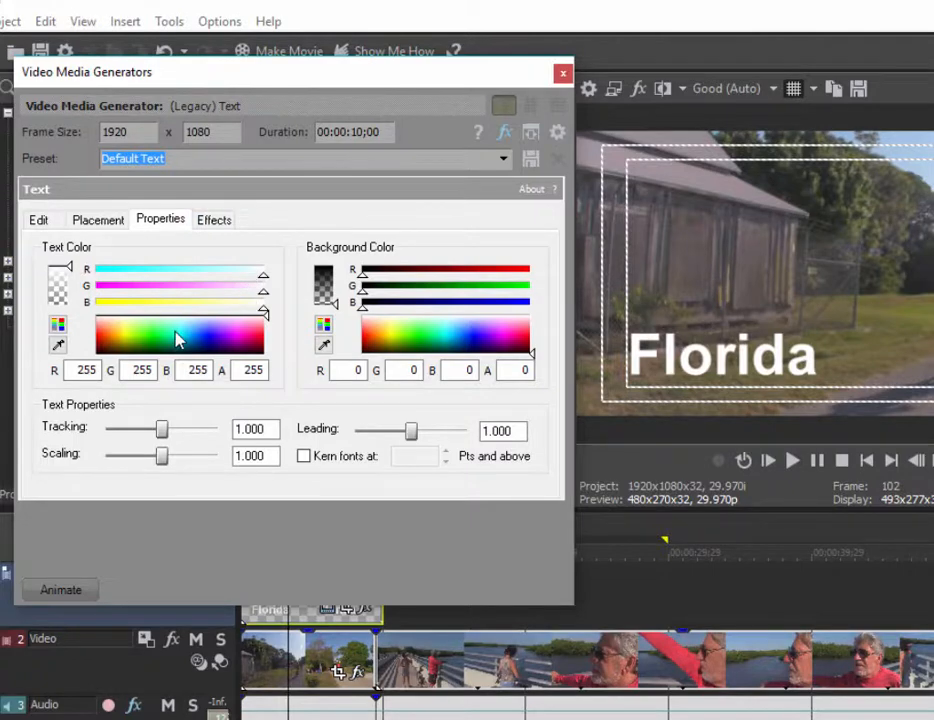
# Make the Florida title text cyan and review the Effects outline, shadow and deformation settings unchanged
pyautogui.click(172, 330)
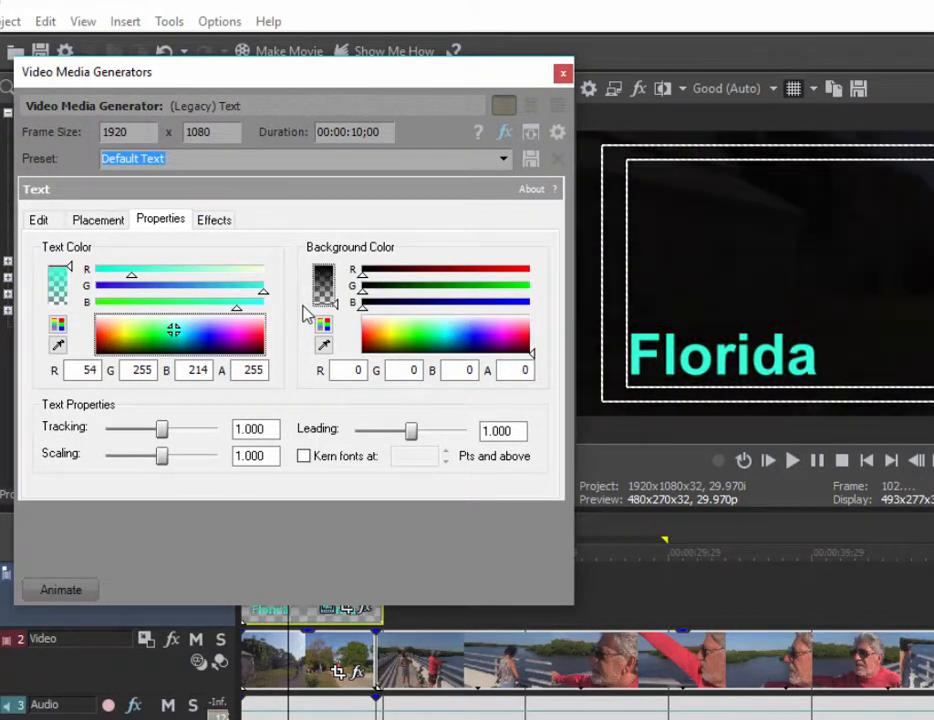
pyautogui.click(212, 218)
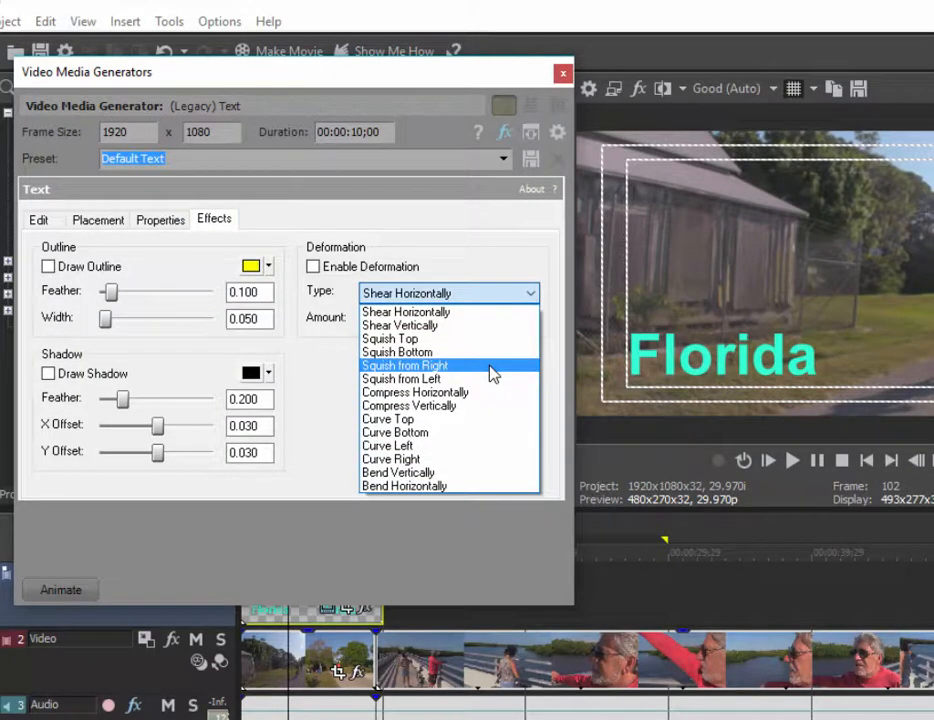
pyautogui.moveTo(490, 258)
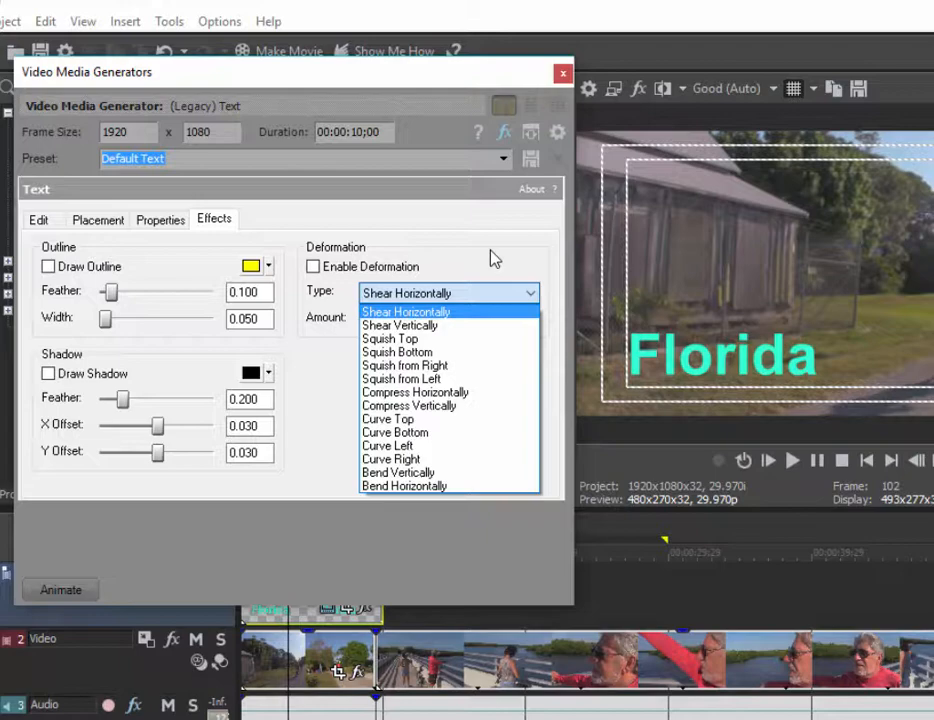
pyautogui.moveTo(118, 192)
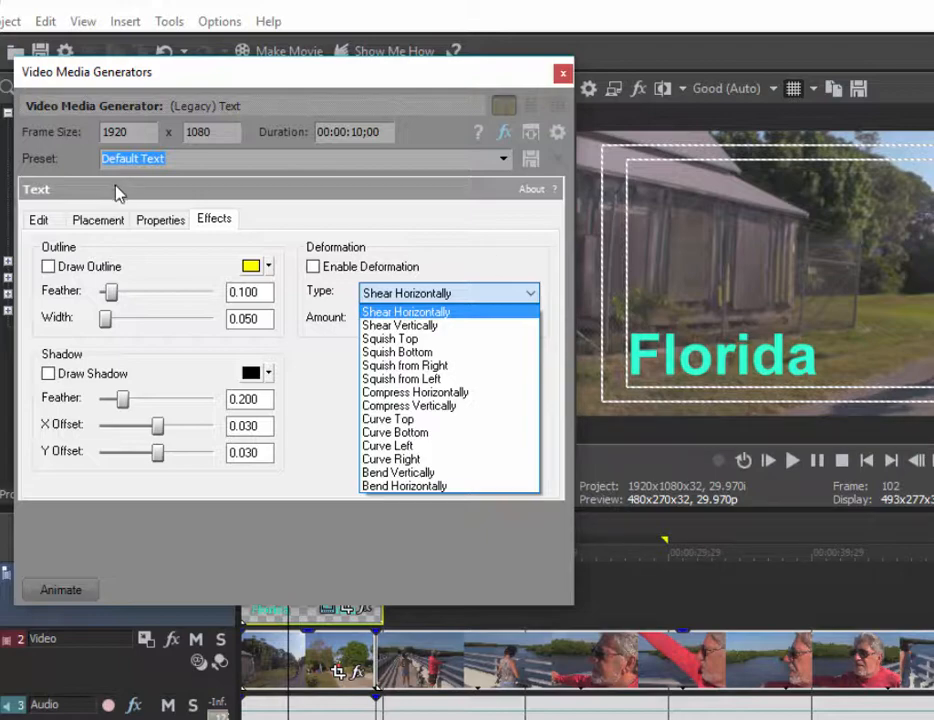
pyautogui.click(406, 312)
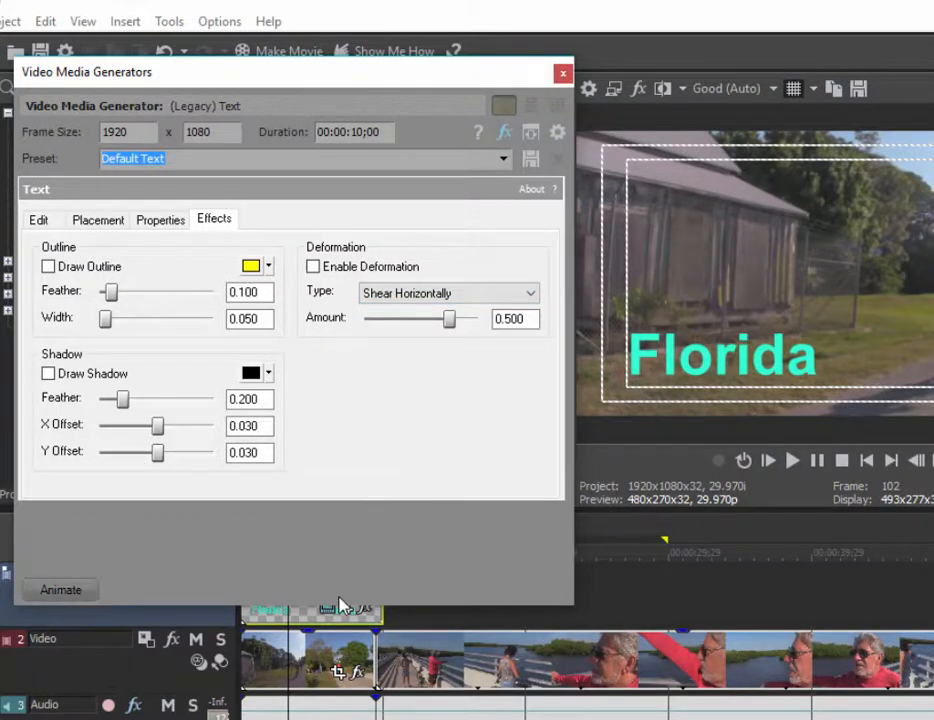
# Show the title's keyframe track and look over the text Preset list without changing it
pyautogui.click(60, 588)
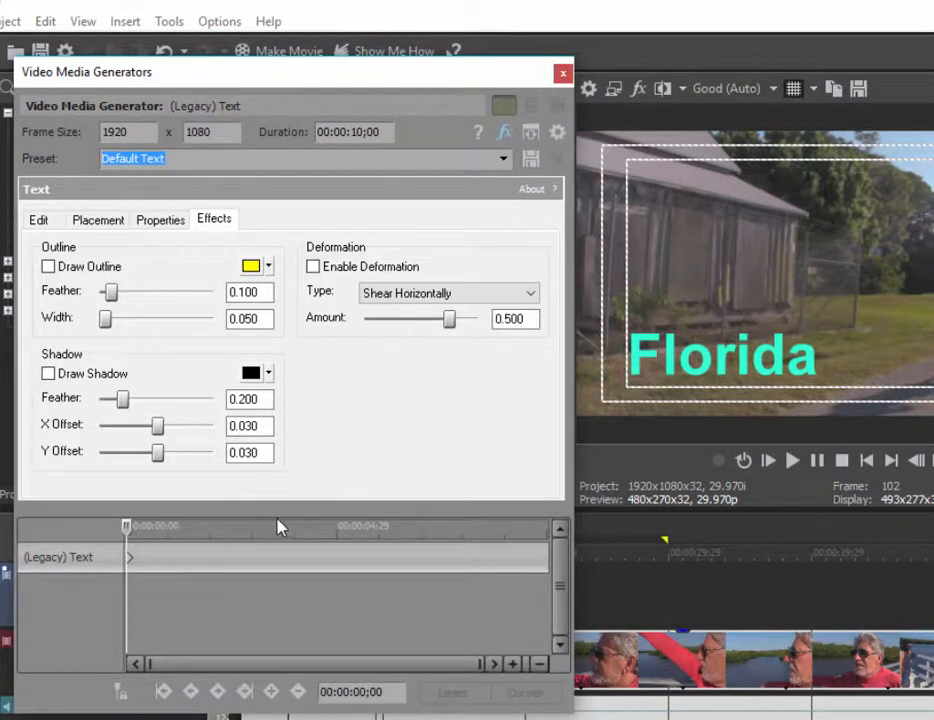
pyautogui.moveTo(258, 538)
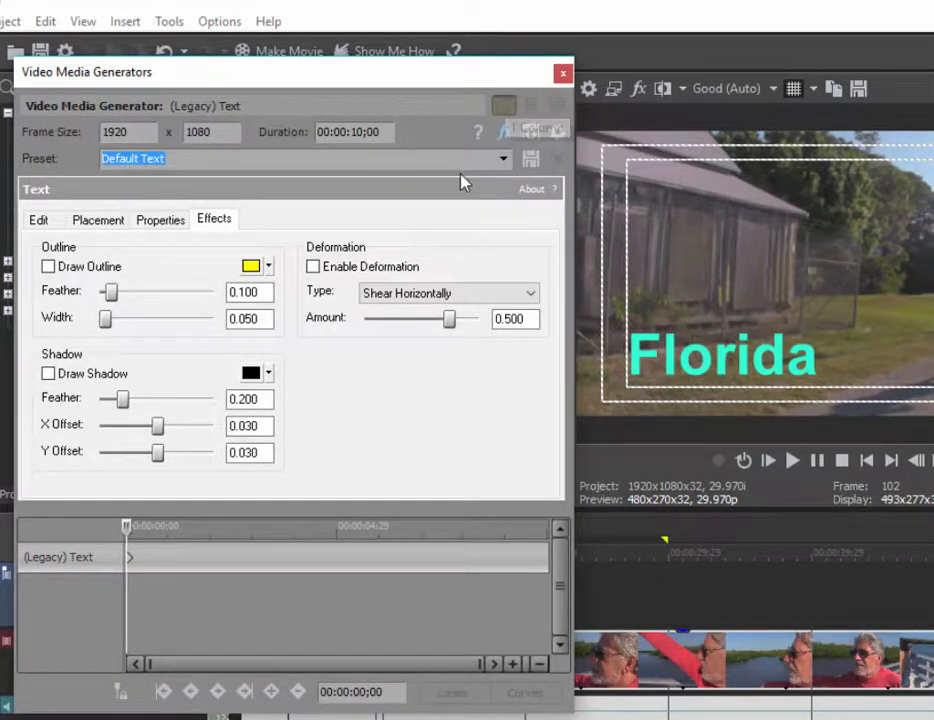
pyautogui.click(502, 158)
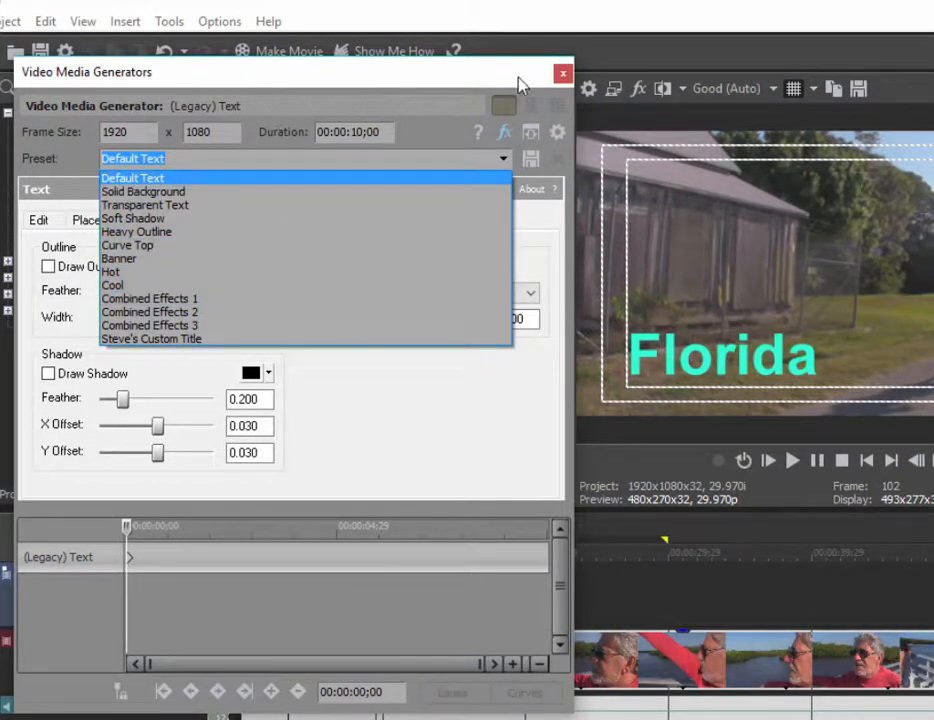
pyautogui.click(132, 176)
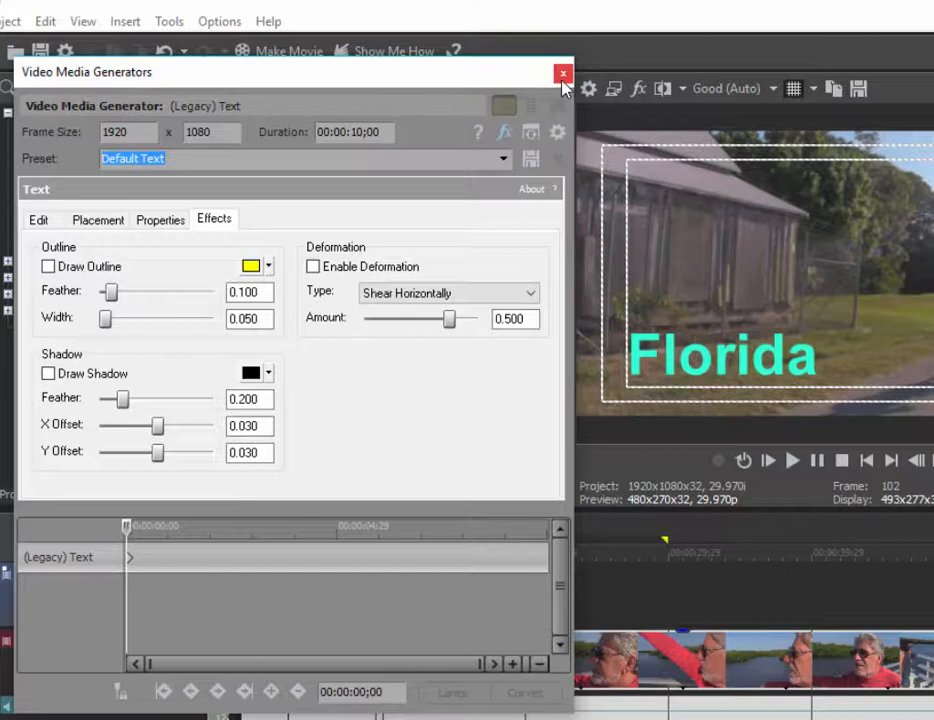
# Close the Legacy Text generator and select the Earthquake preset under Titles & Text
pyautogui.click(562, 72)
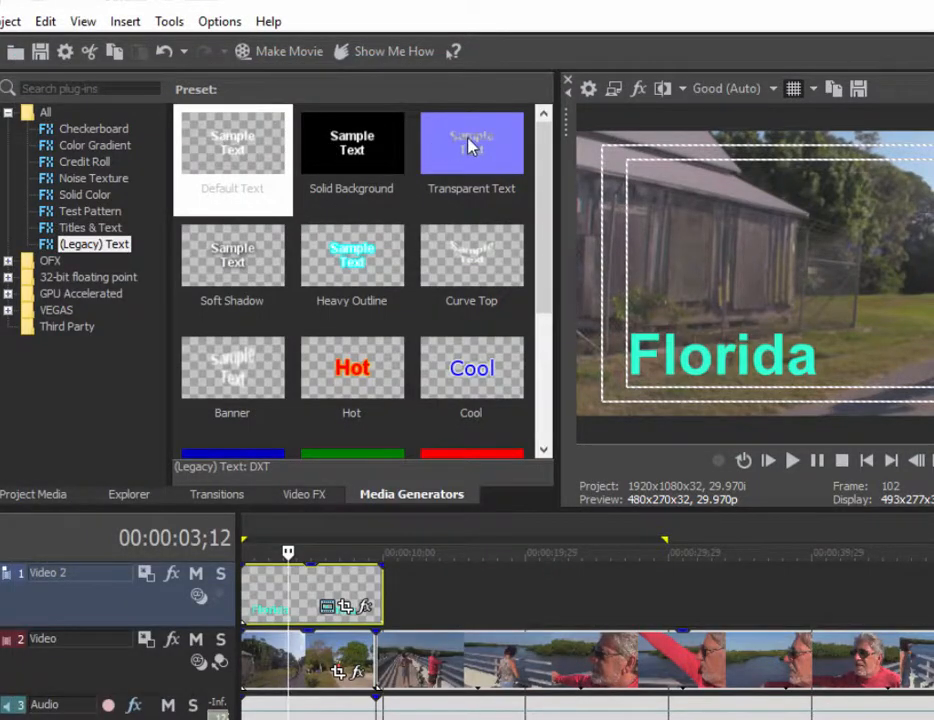
pyautogui.moveTo(352, 420)
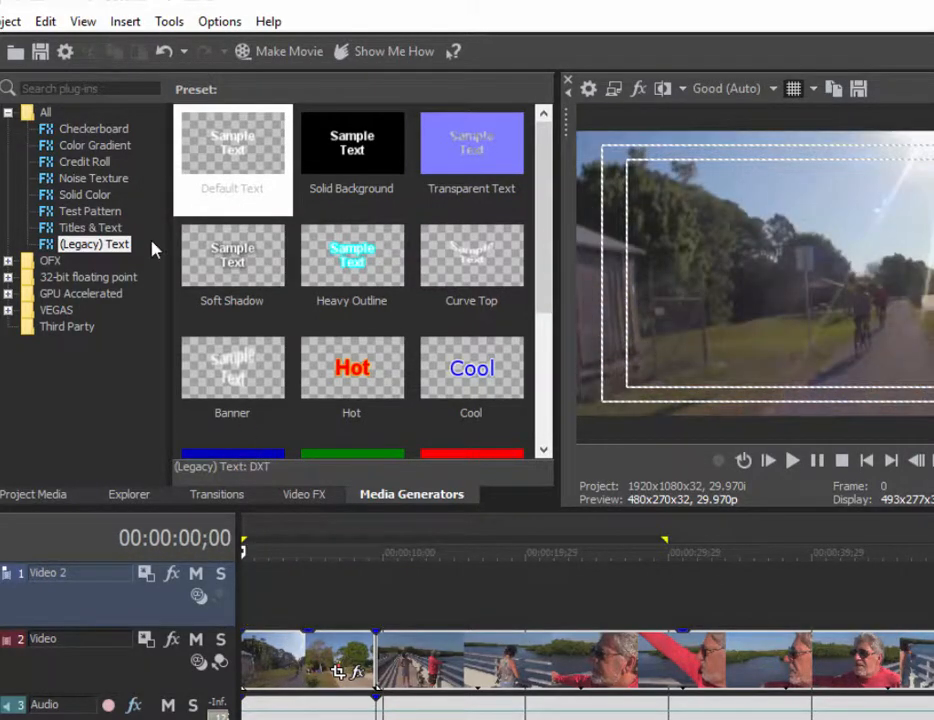
pyautogui.click(90, 228)
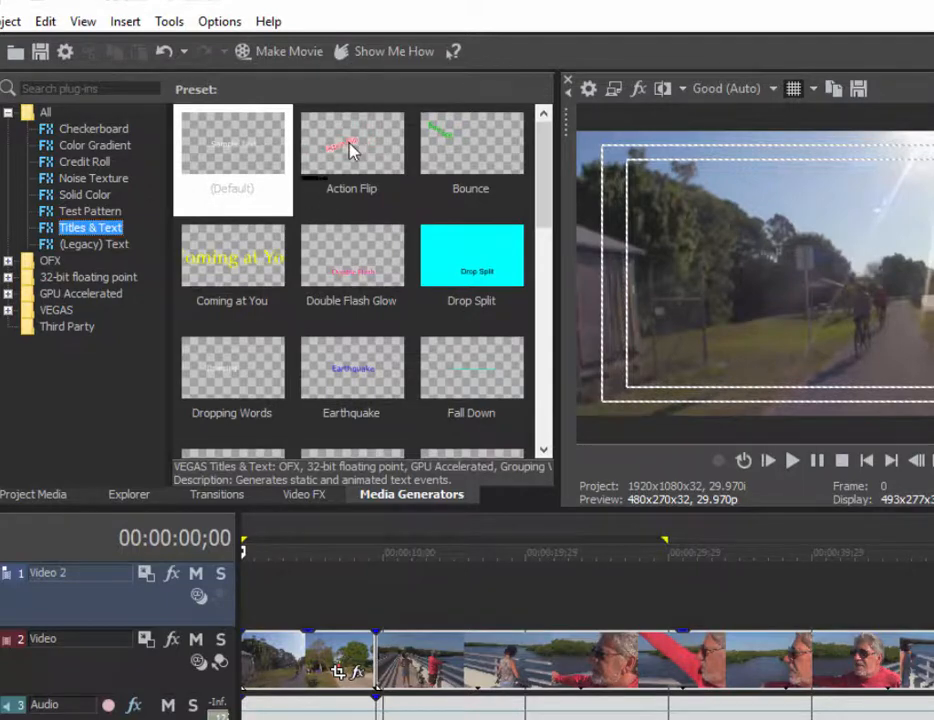
pyautogui.moveTo(376, 264)
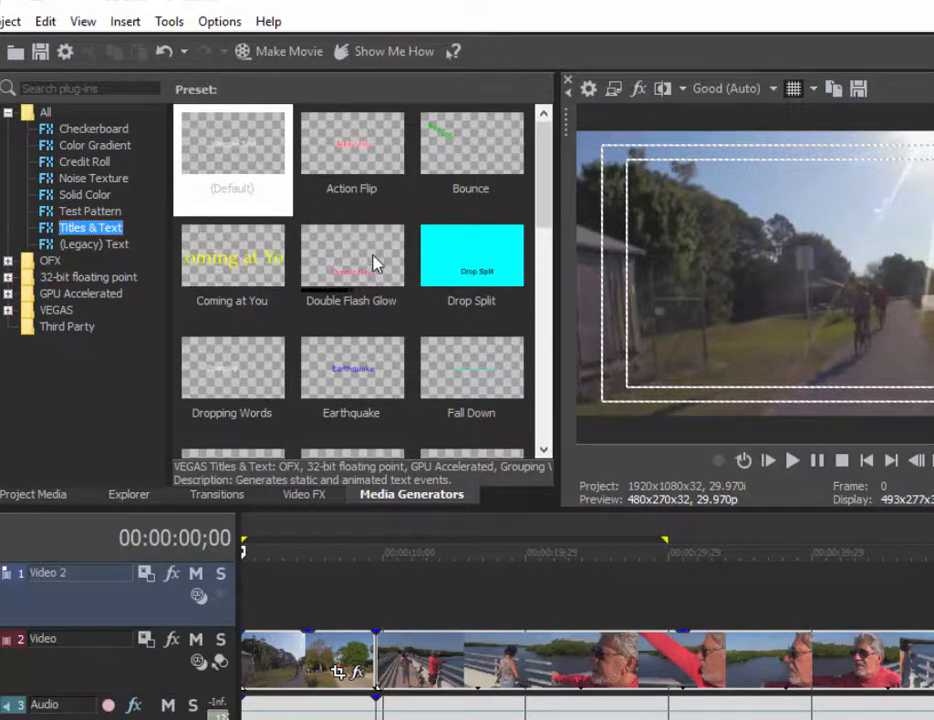
pyautogui.click(352, 368)
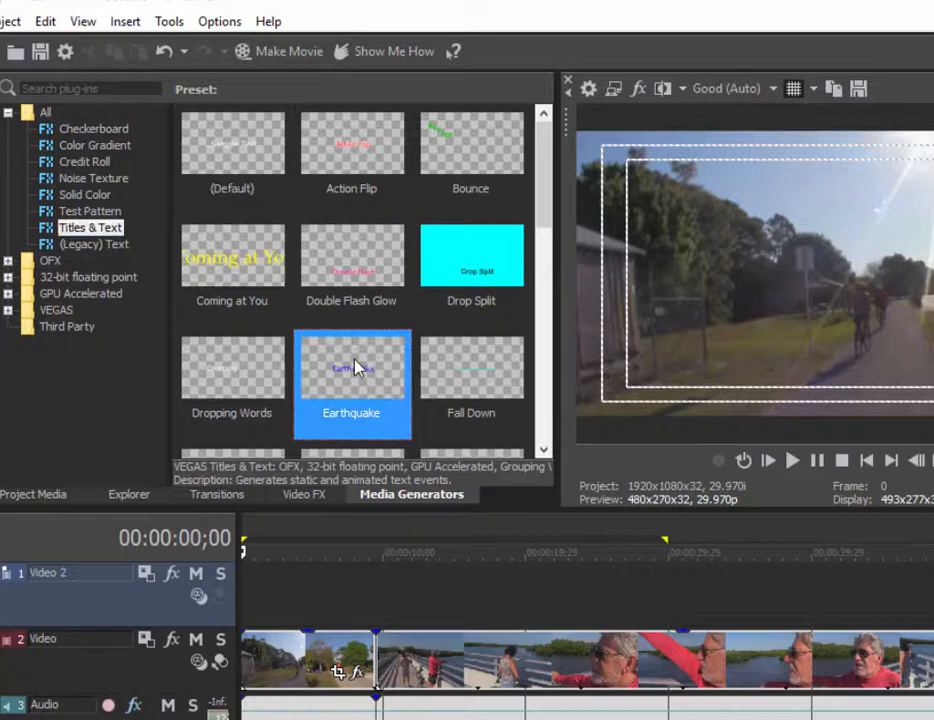
# Add the Earthquake title to the timeline reading 'Florida' with a larger font size
pyautogui.doubleClick(352, 384)
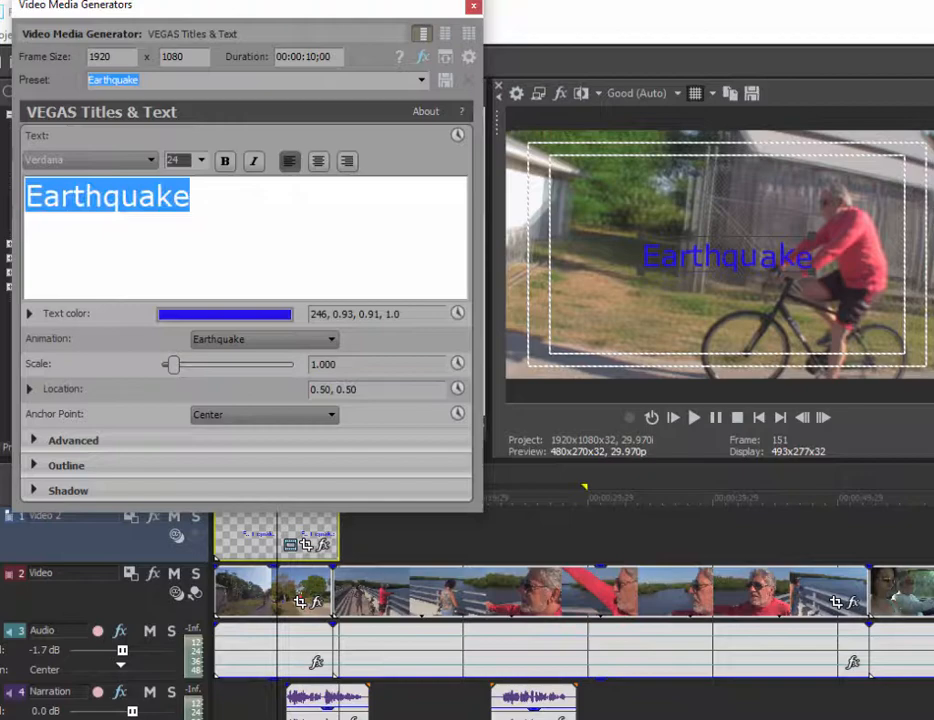
pyautogui.write('Florida')
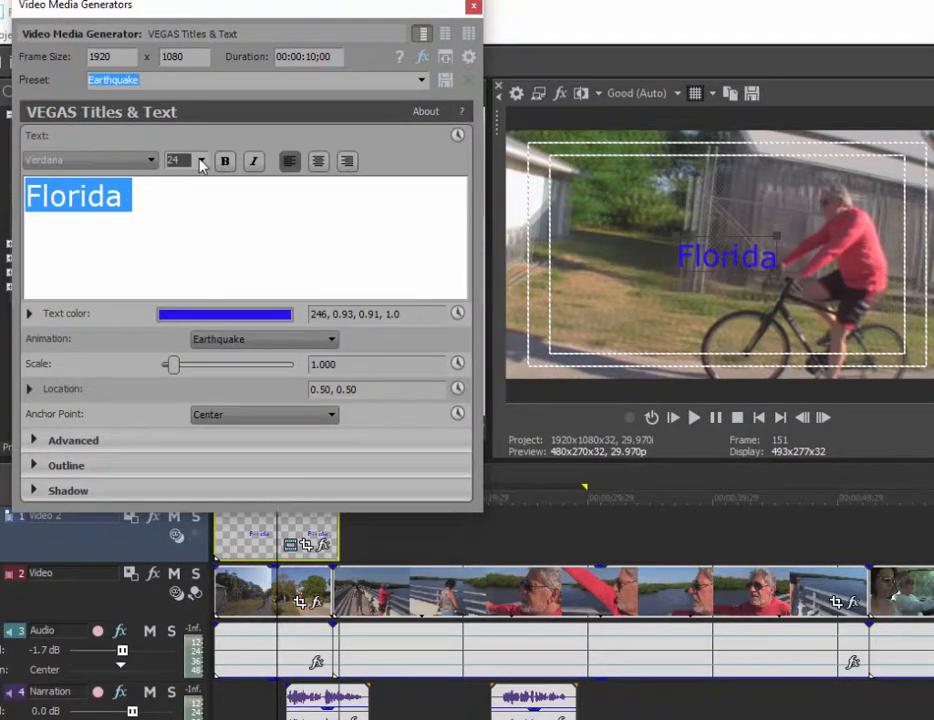
pyautogui.click(200, 160)
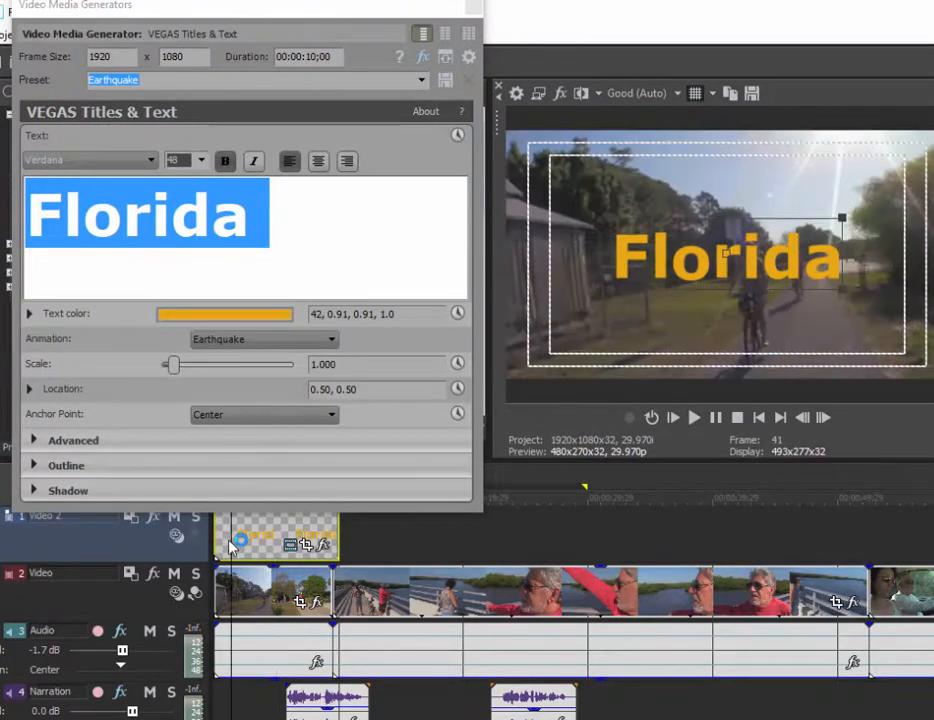
# Play the animated Florida title in the preview, stop it, and leave the preset list unchanged
pyautogui.click(694, 418)
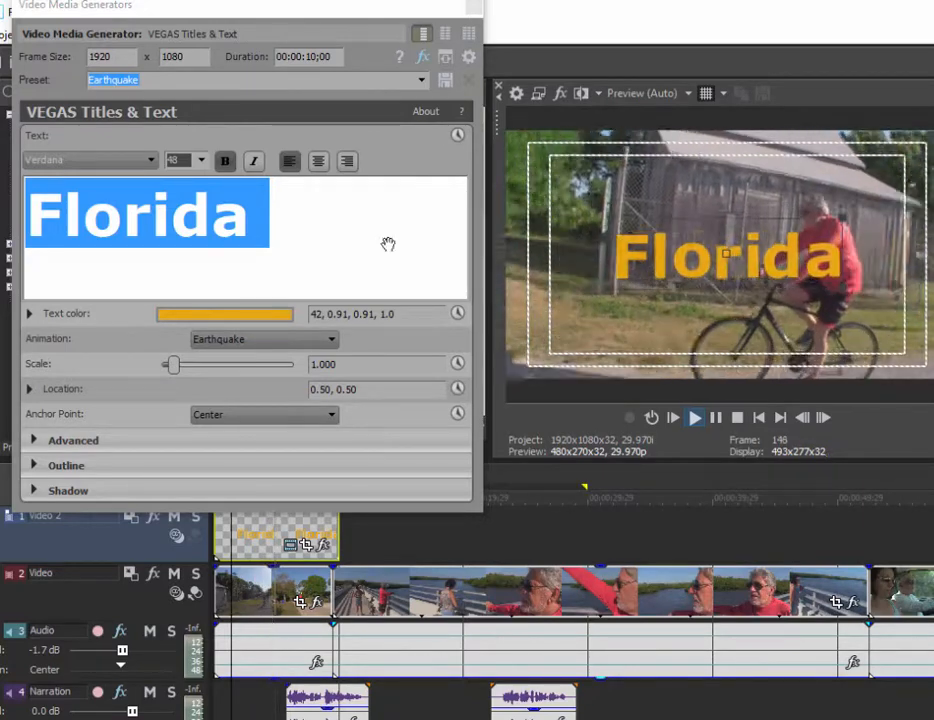
pyautogui.click(420, 80)
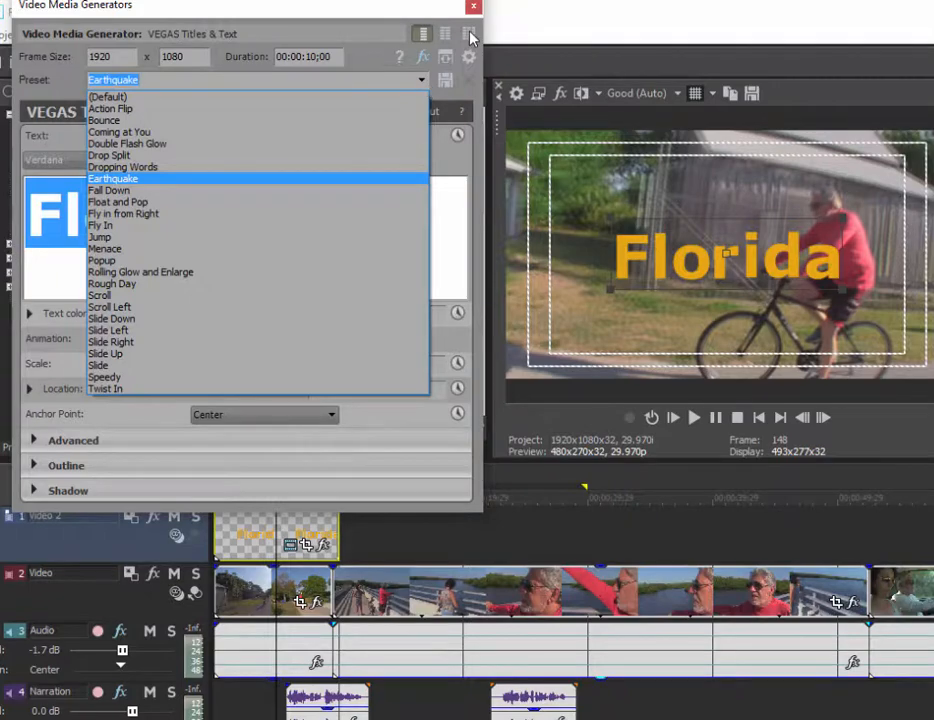
pyautogui.click(112, 178)
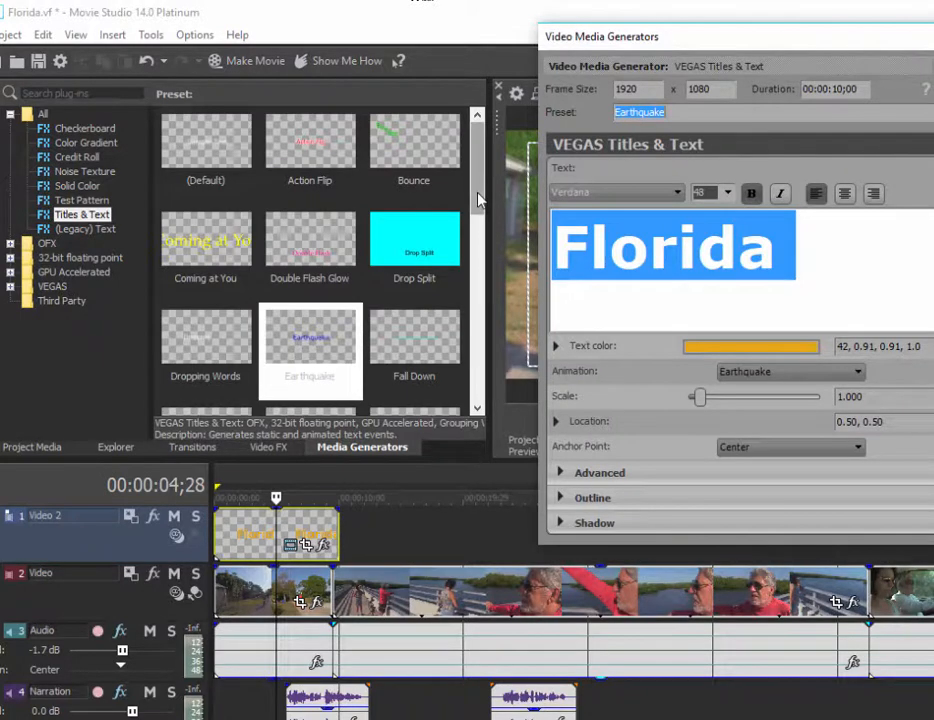
# Close the title generator and add the Plain Scrolling on Black credit roll
pyautogui.click(498, 84)
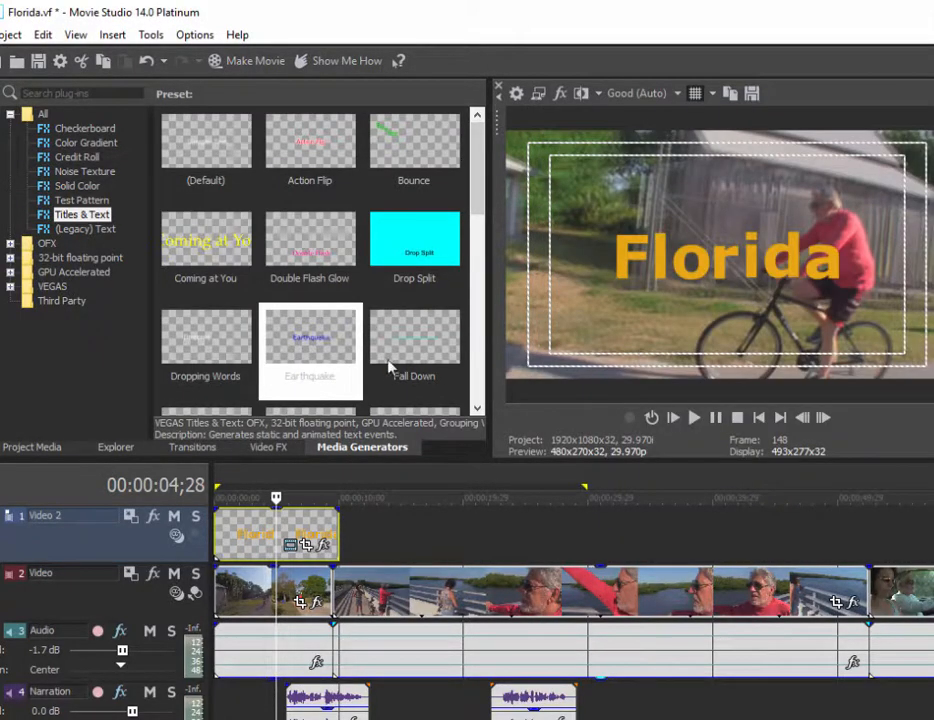
pyautogui.click(76, 156)
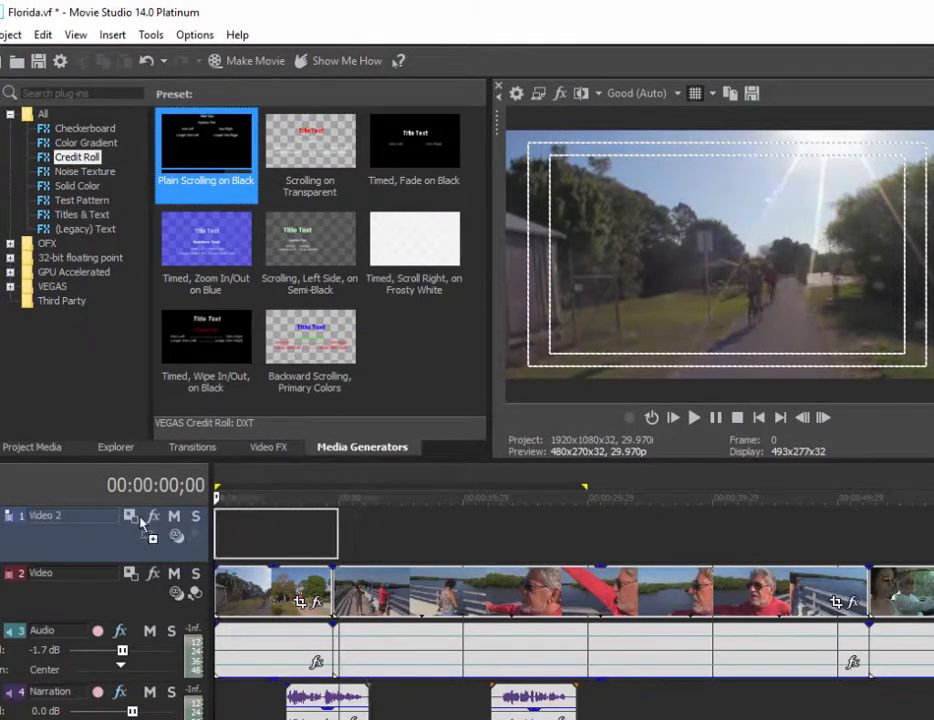
pyautogui.doubleClick(204, 156)
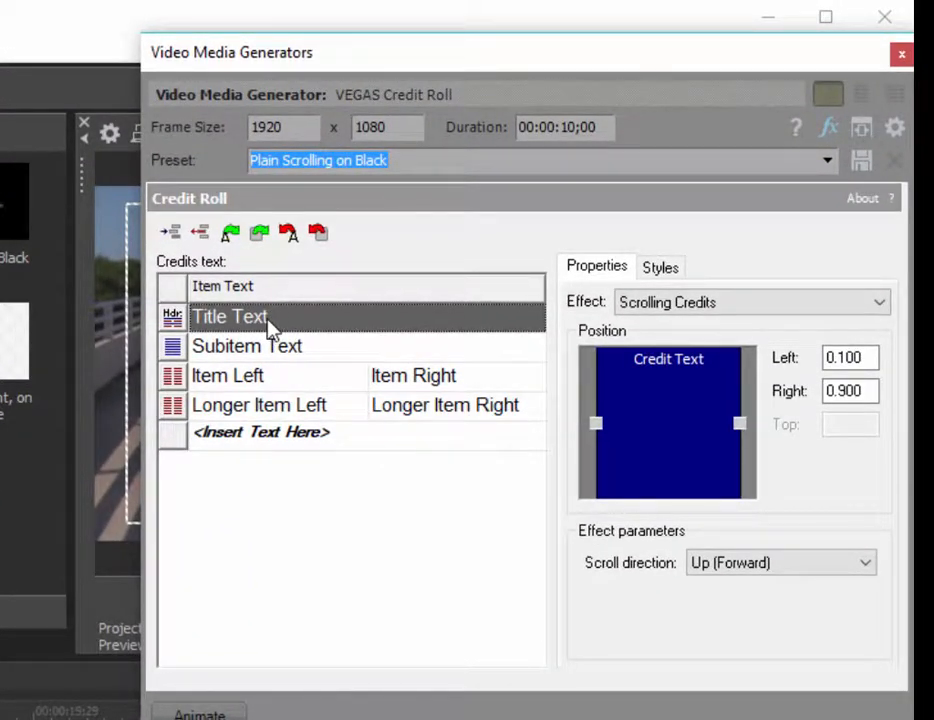
# Fill the credit rows with Florida, 'Man it was hot!' and the names, then play the roll
pyautogui.doubleClick(228, 316)
pyautogui.write('Florida')
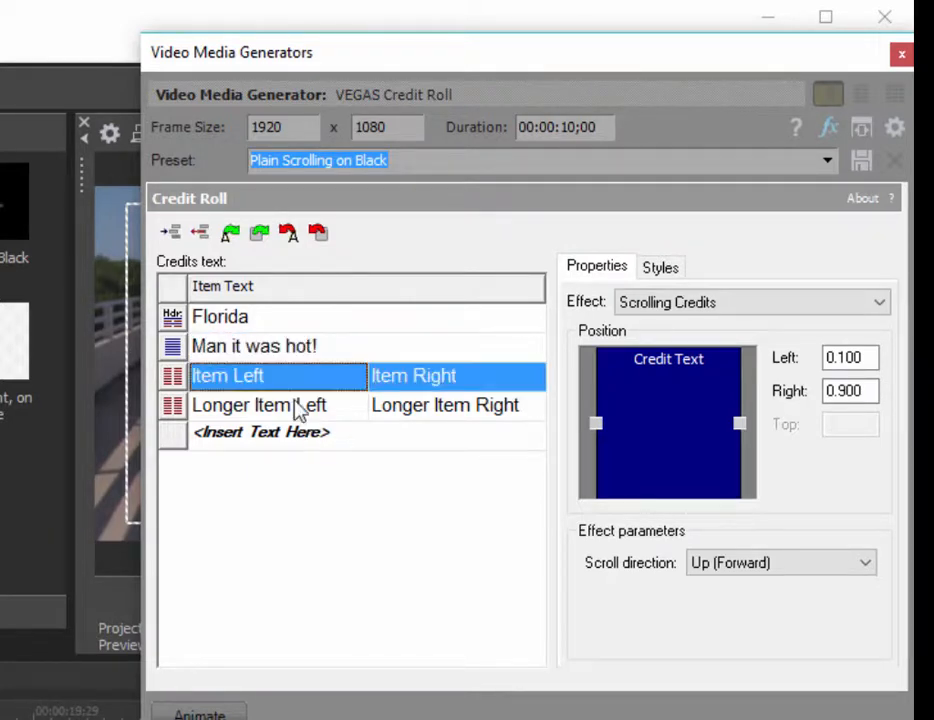
pyautogui.moveTo(304, 388)
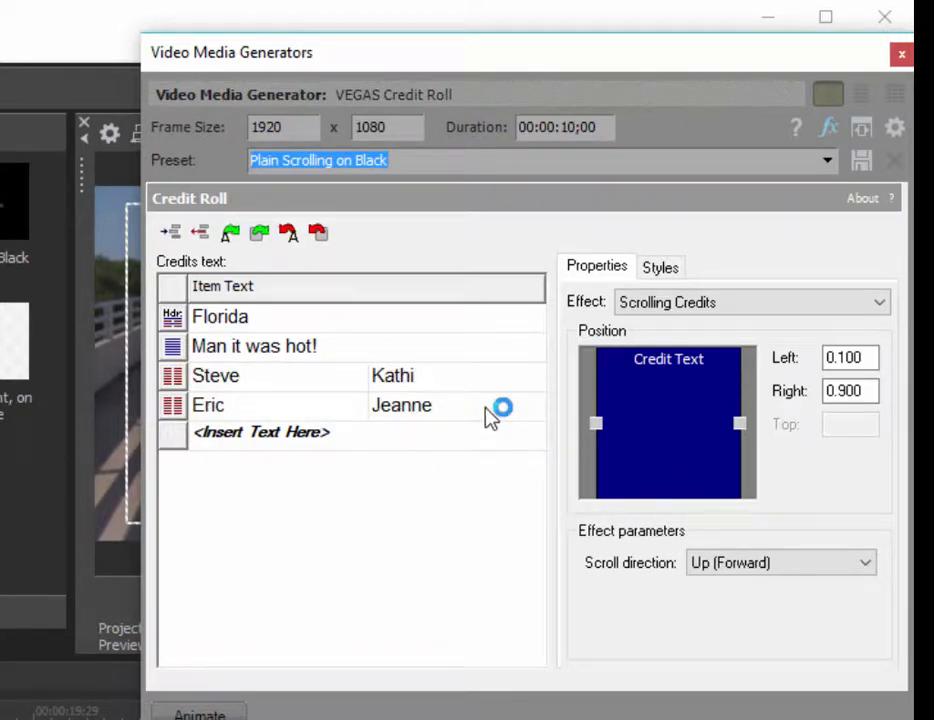
pyautogui.moveTo(516, 460)
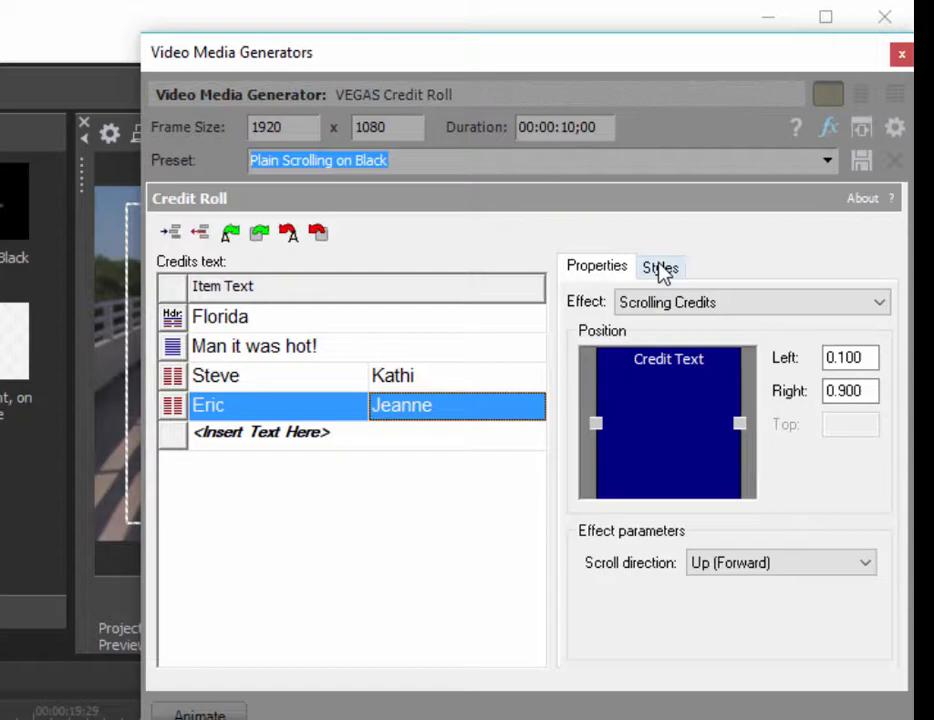
pyautogui.click(900, 54)
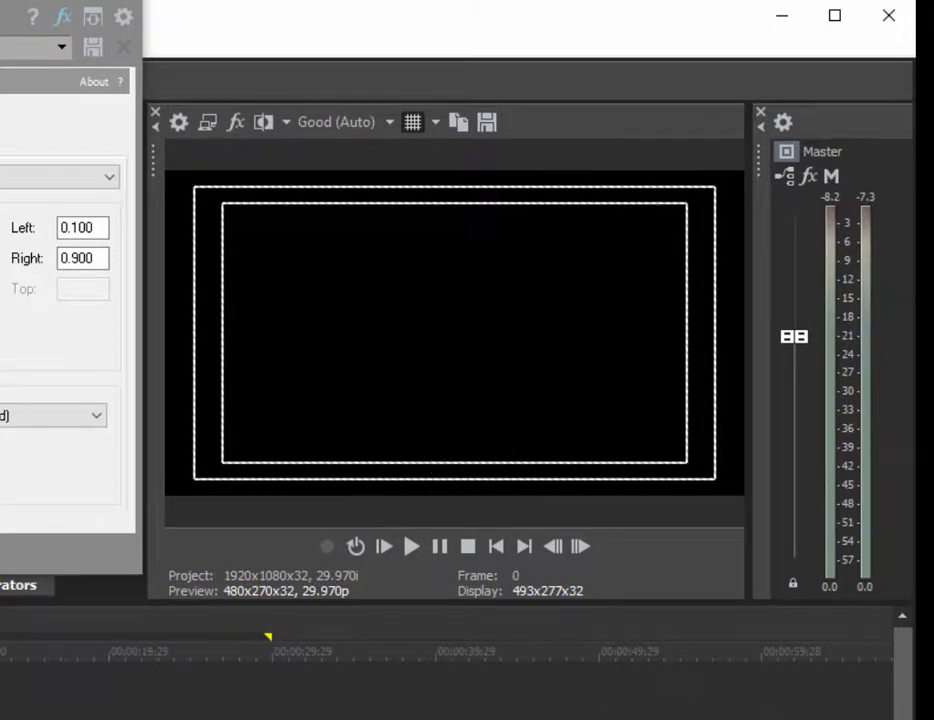
pyautogui.click(412, 544)
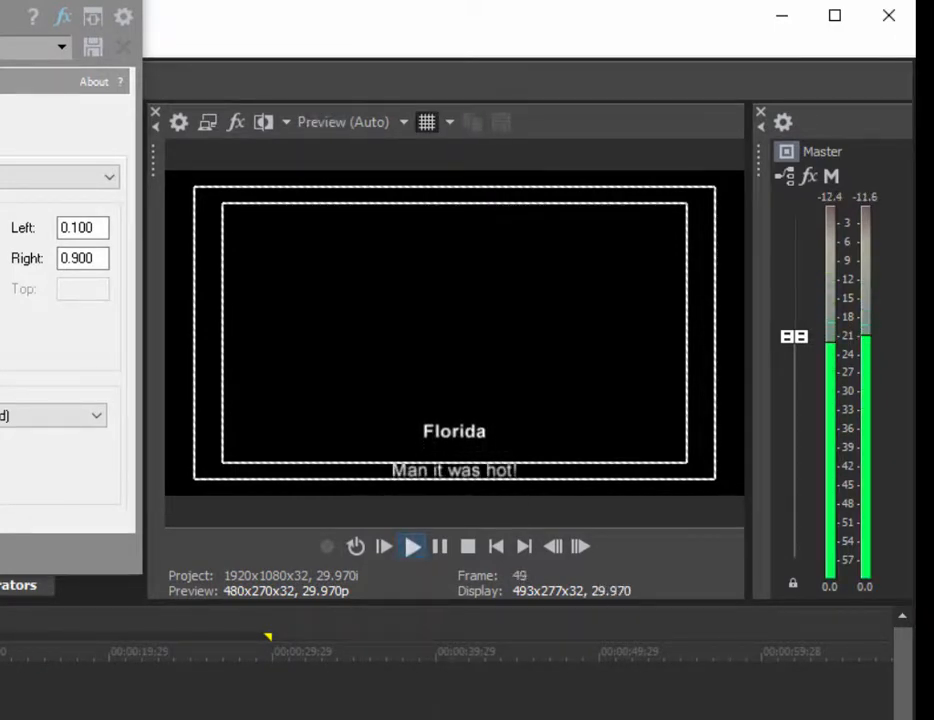